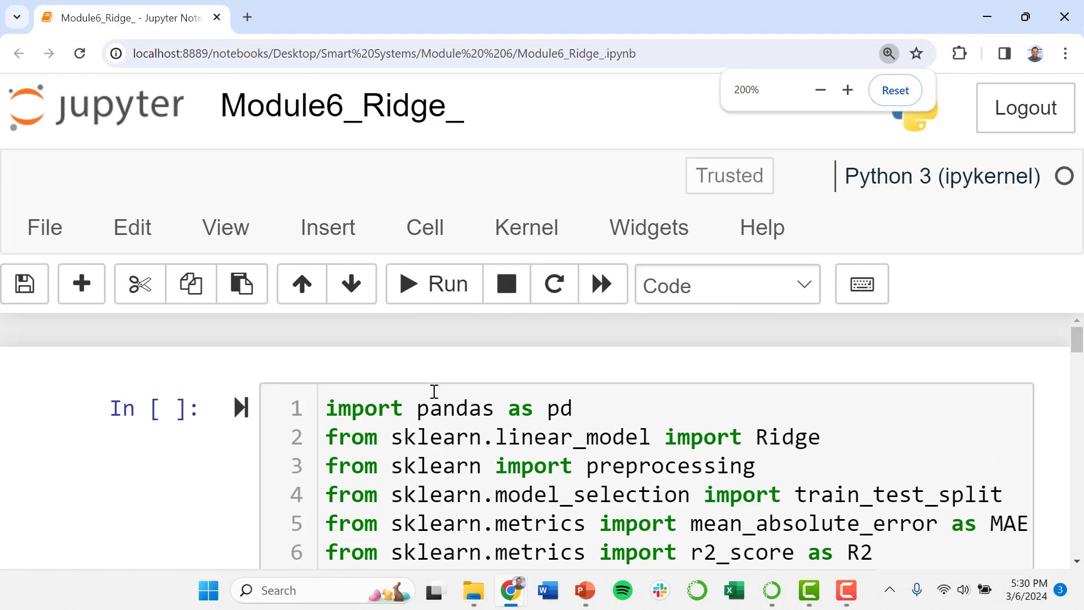
Step: Import the libraries and load ML_Data.csv, revealing the y-against-x1 scatter plot
{"action": "left_click", "coordinate": [819, 91]}
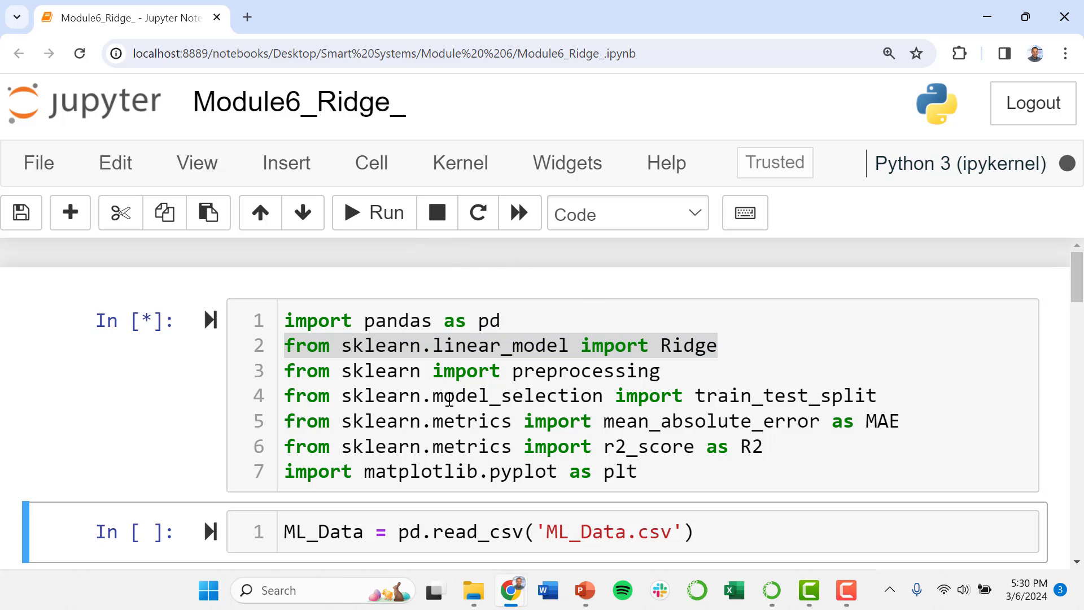
{"action": "scroll", "scroll_direction": "down", "scroll_amount": 3}
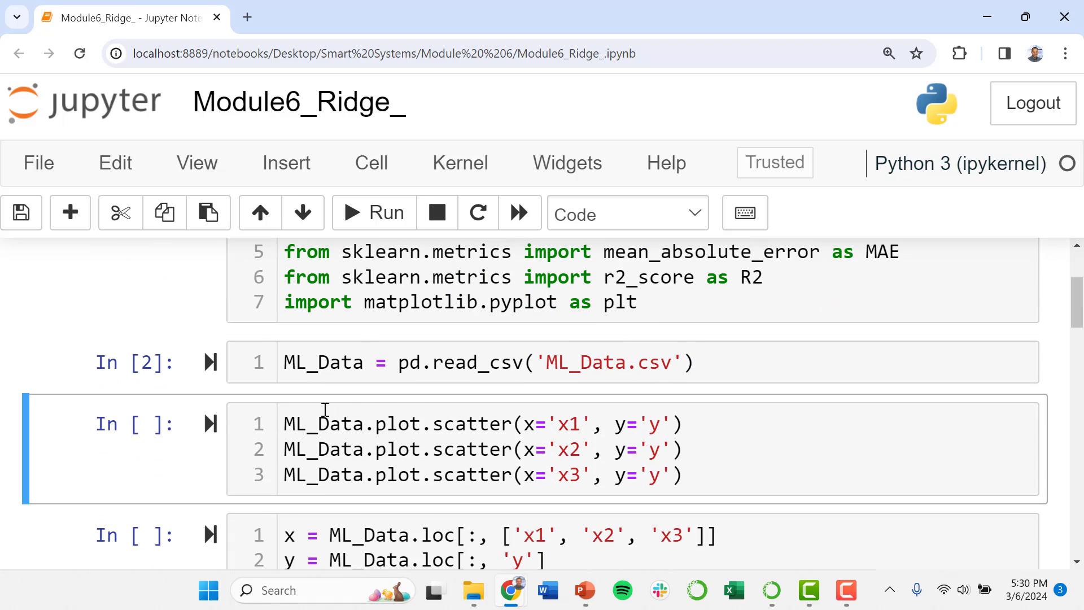
{"action": "scroll", "scroll_direction": "down", "scroll_amount": 3}
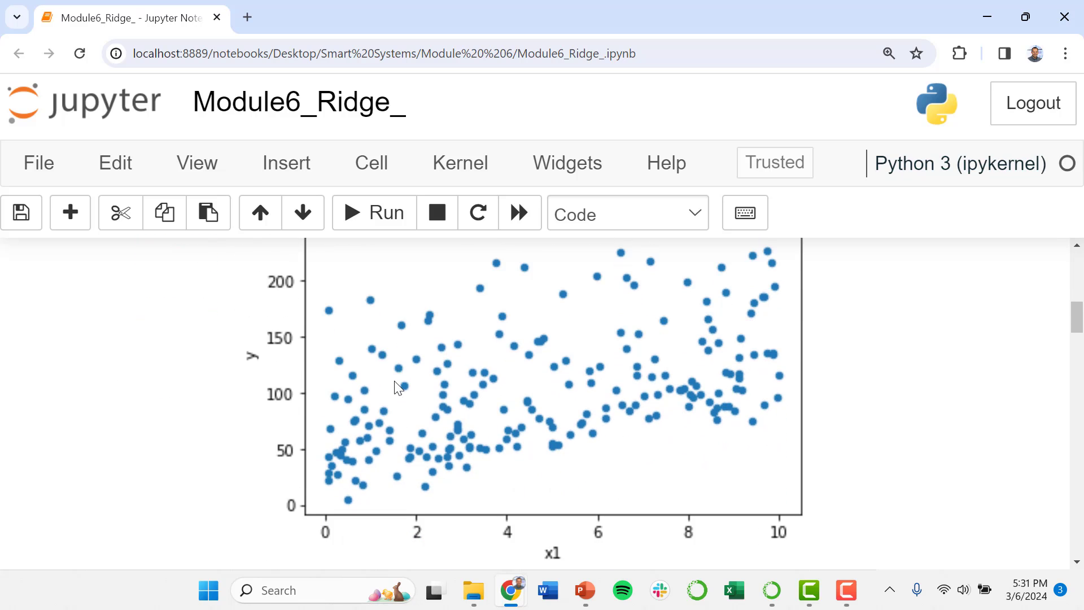
{"action": "mouse_move", "coordinate": [346, 464]}
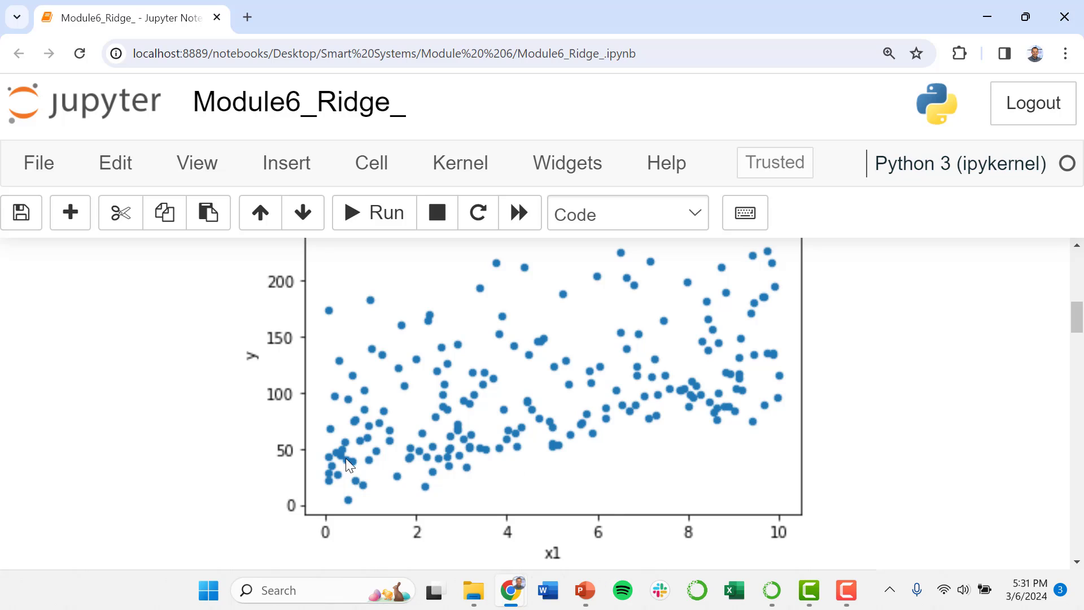
{"action": "mouse_move", "coordinate": [762, 322]}
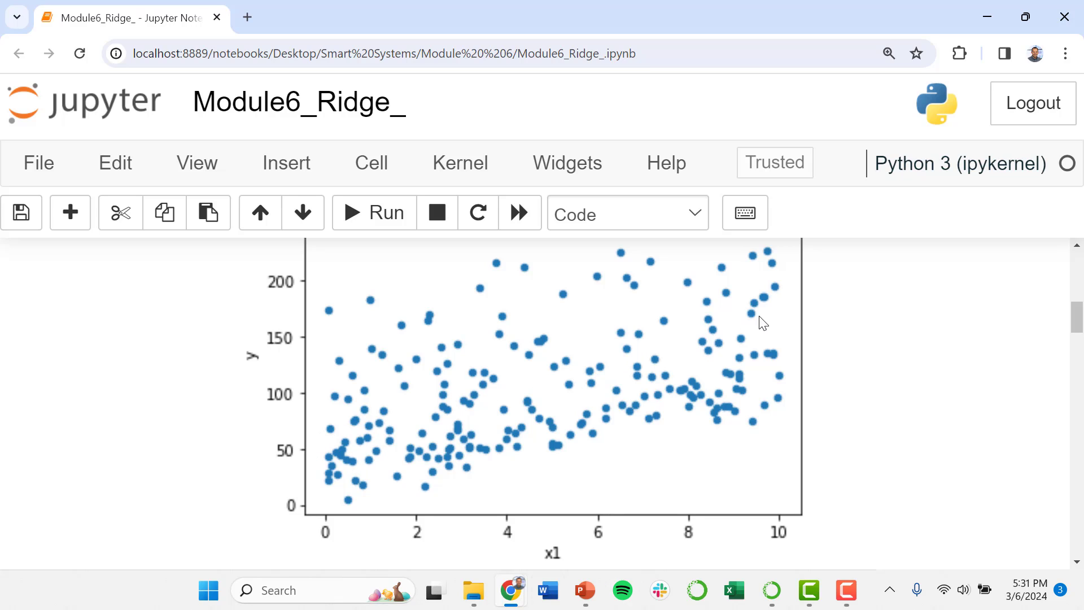
{"action": "mouse_move", "coordinate": [713, 365]}
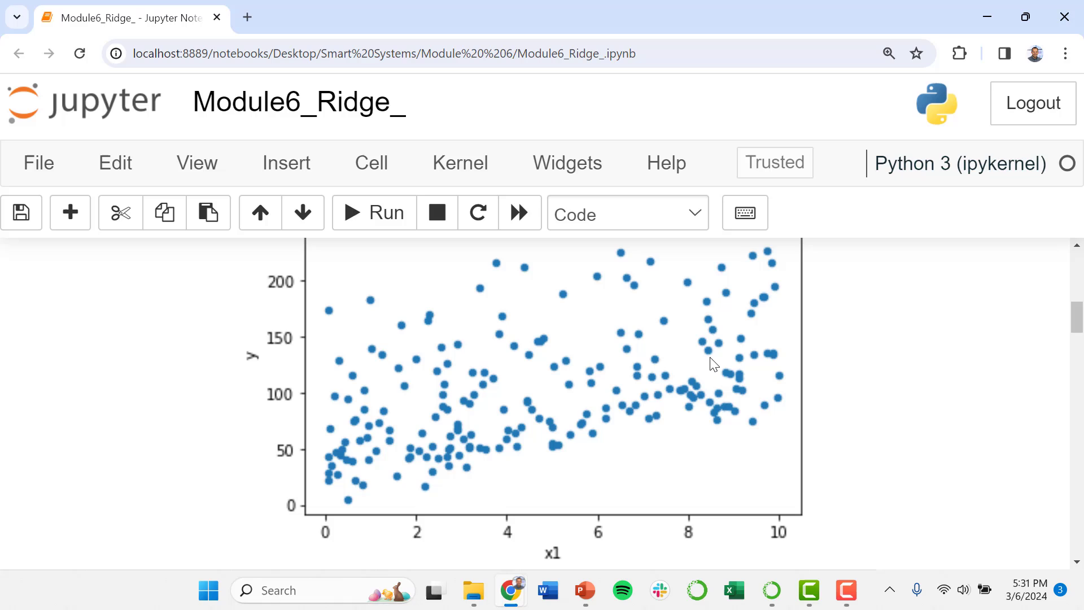
{"action": "mouse_move", "coordinate": [560, 374]}
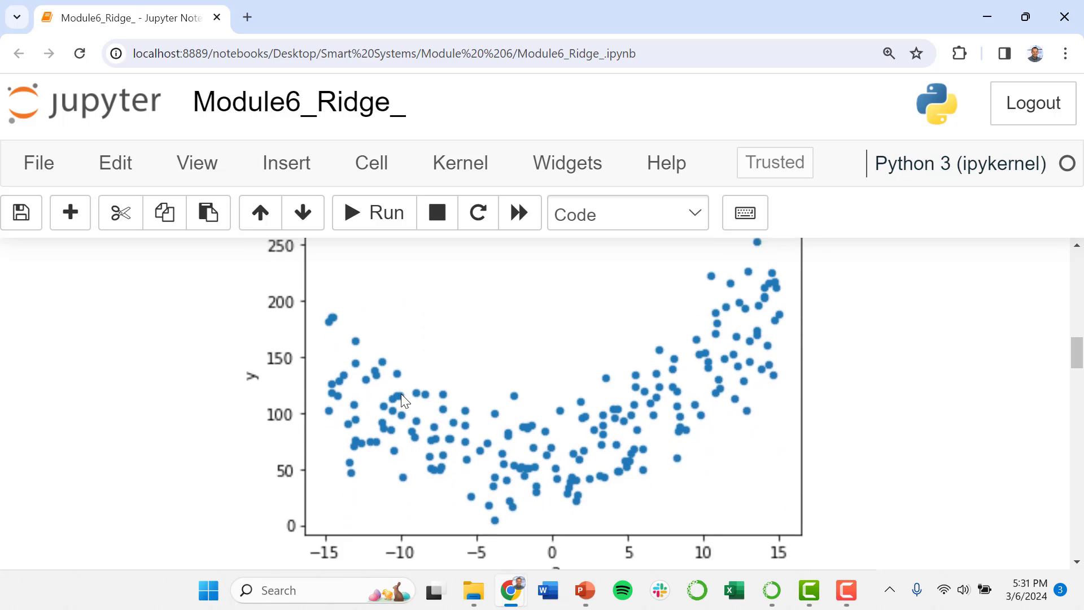
Step: Scroll through the scatter plots of y against x1, x2 and x3 down to the polynomial-features cell
{"action": "scroll", "scroll_direction": "down", "scroll_amount": 3}
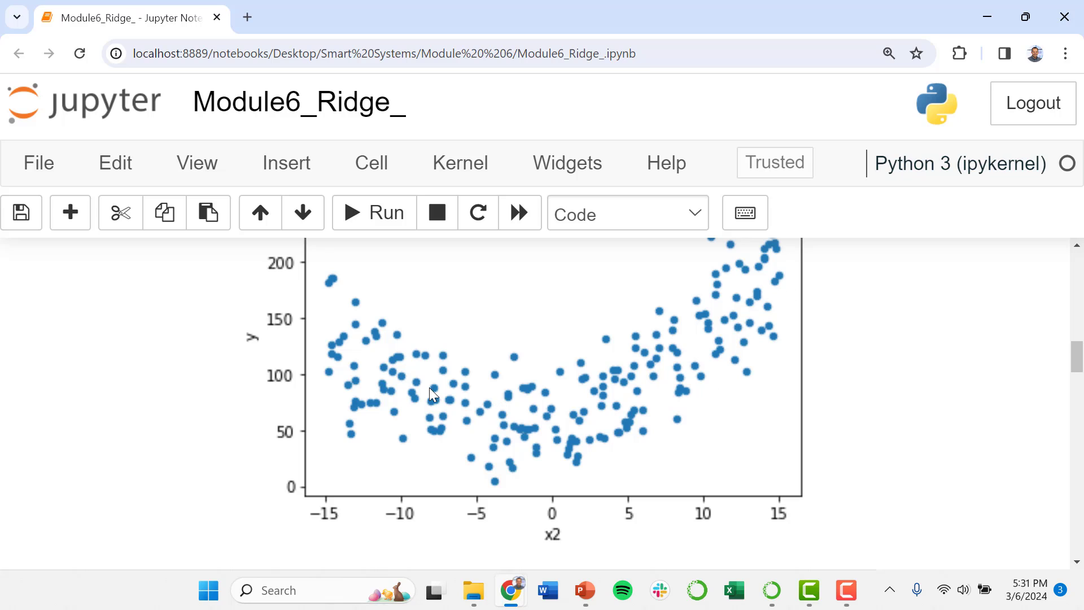
{"action": "mouse_move", "coordinate": [475, 401]}
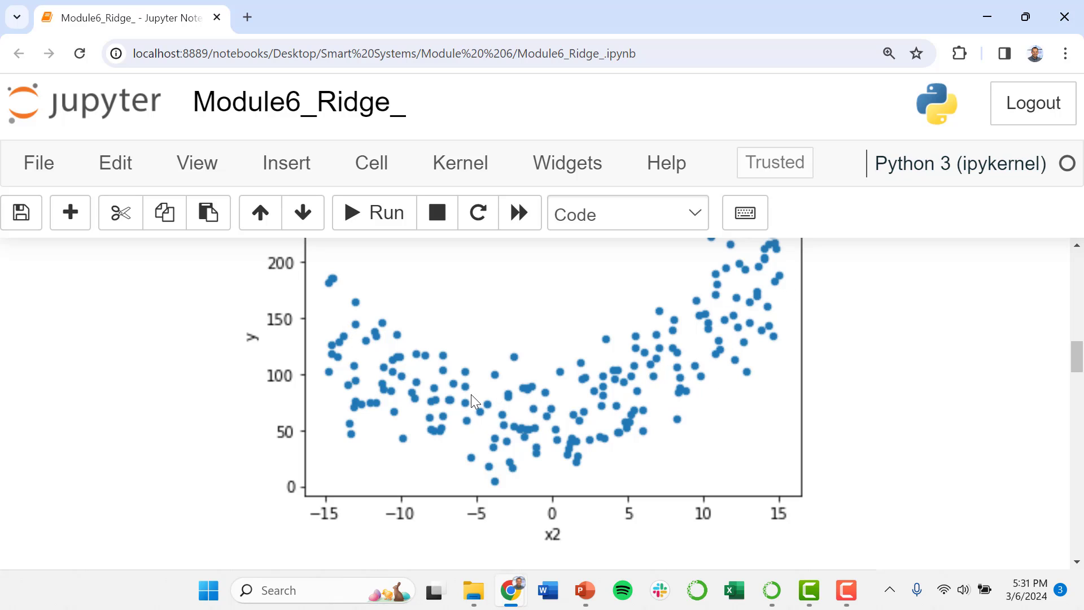
{"action": "mouse_move", "coordinate": [393, 387]}
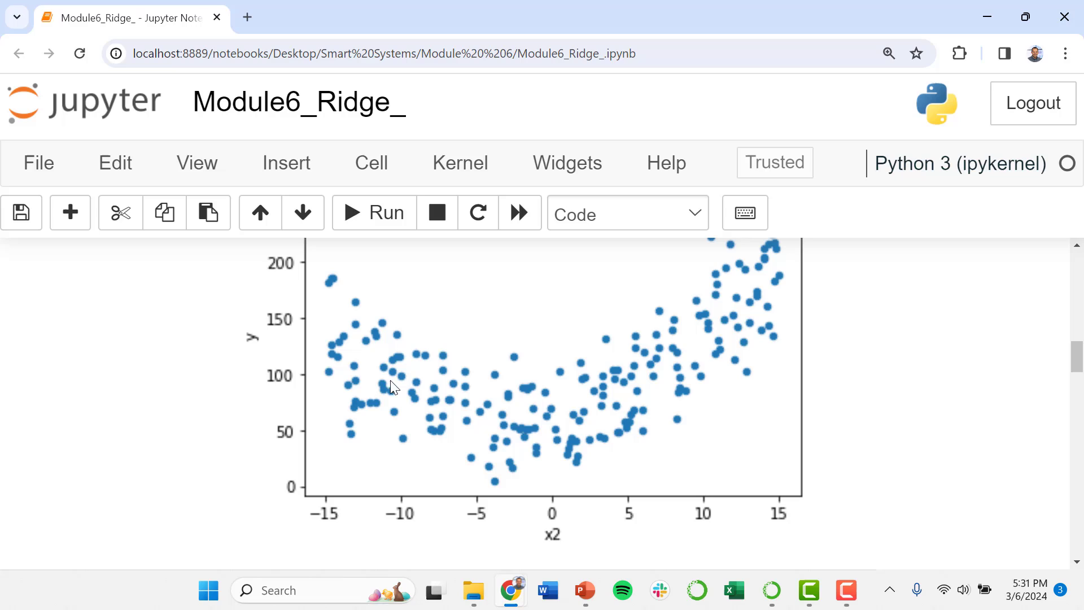
{"action": "mouse_move", "coordinate": [675, 367]}
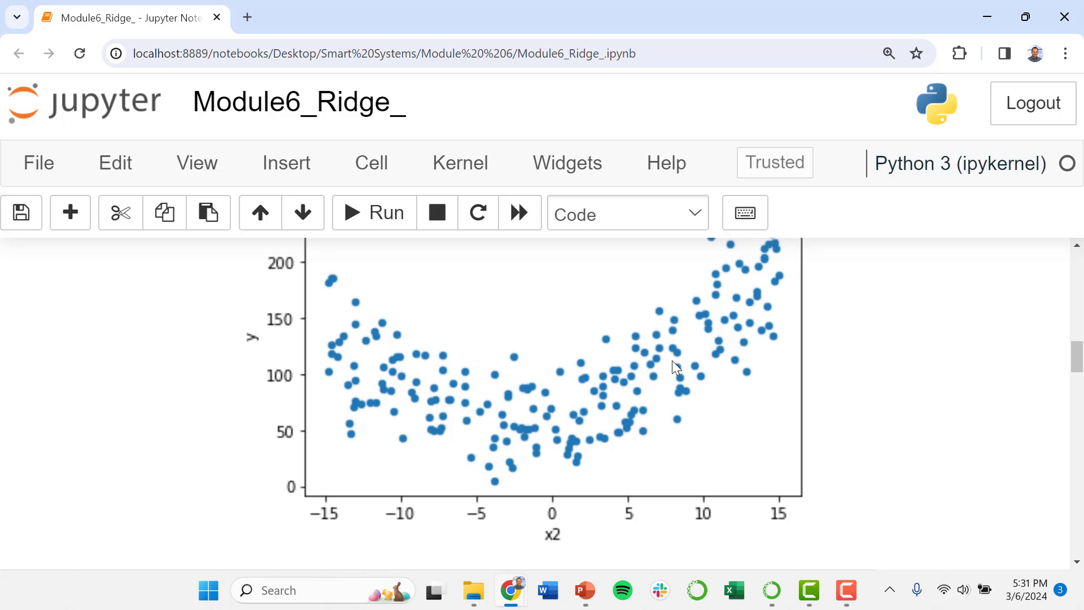
{"action": "mouse_move", "coordinate": [622, 372]}
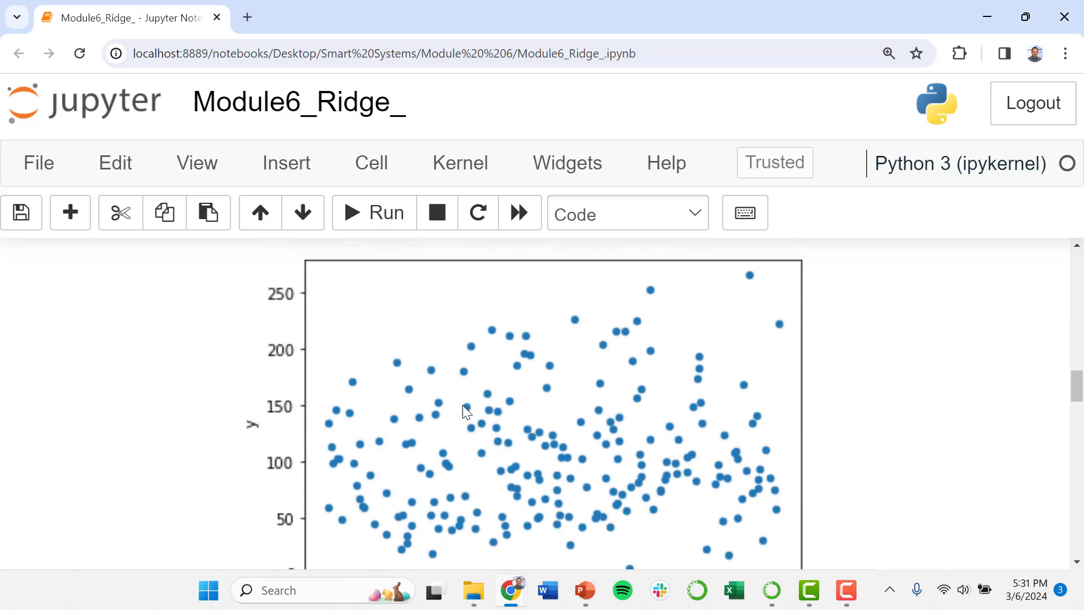
{"action": "scroll", "scroll_direction": "down", "scroll_amount": 3}
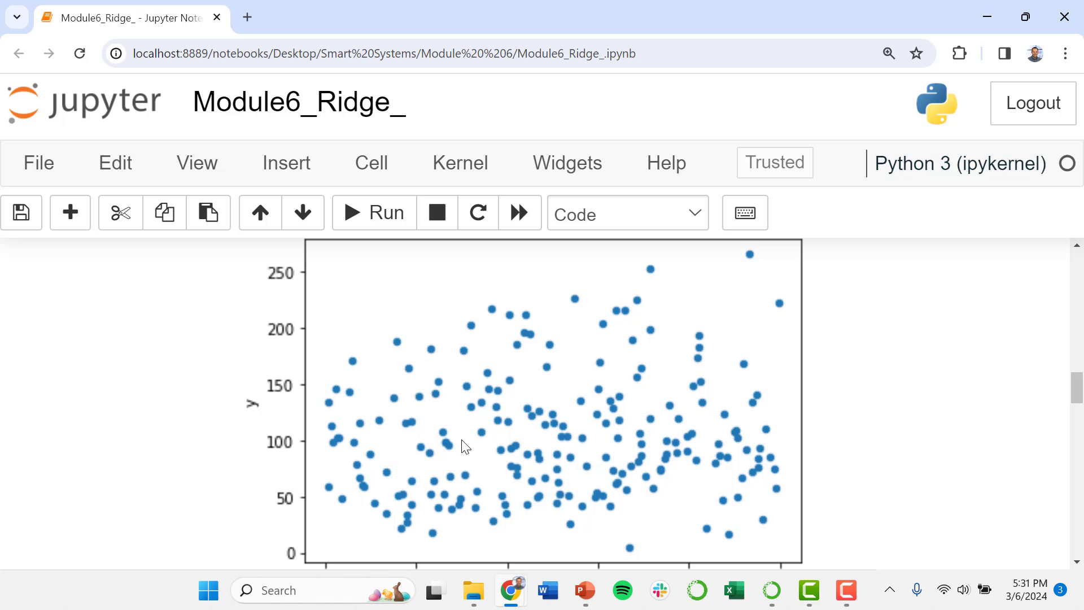
{"action": "scroll", "scroll_direction": "down", "scroll_amount": 3}
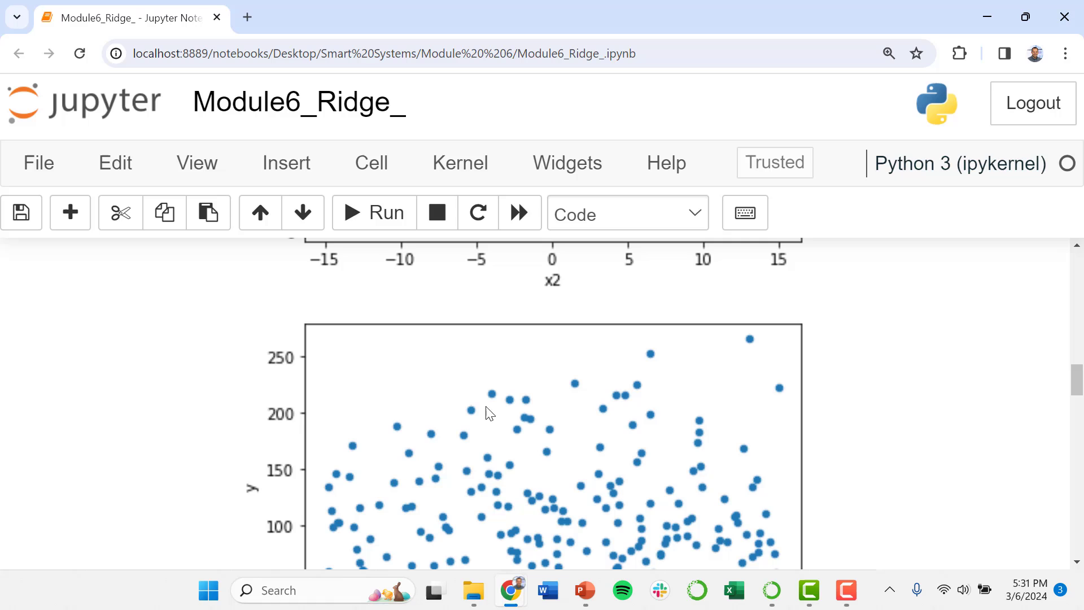
{"action": "scroll", "scroll_direction": "down", "scroll_amount": 3}
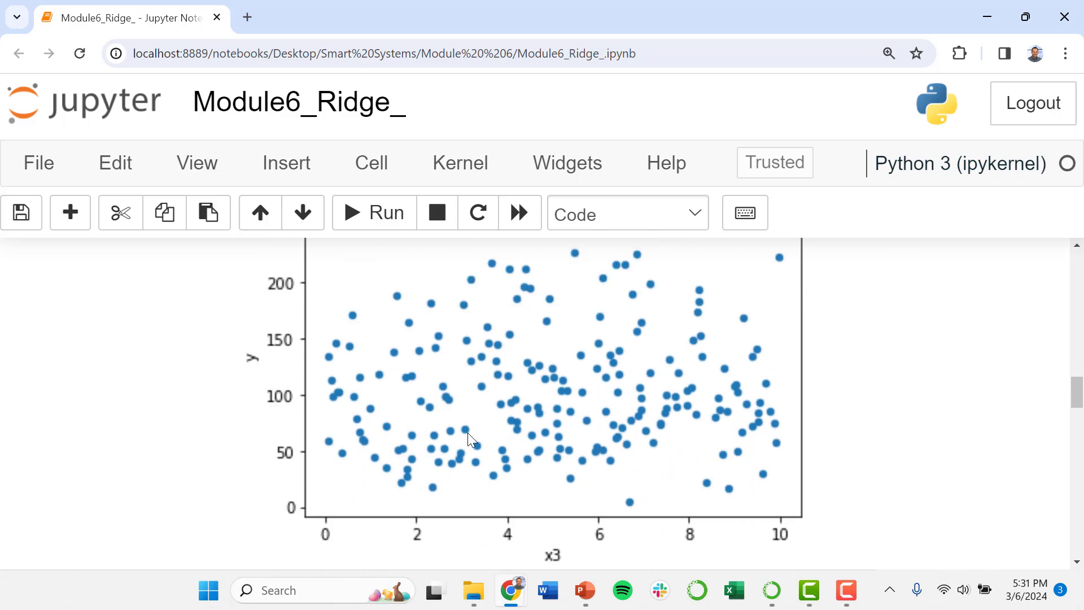
{"action": "scroll", "scroll_direction": "down", "scroll_amount": 3}
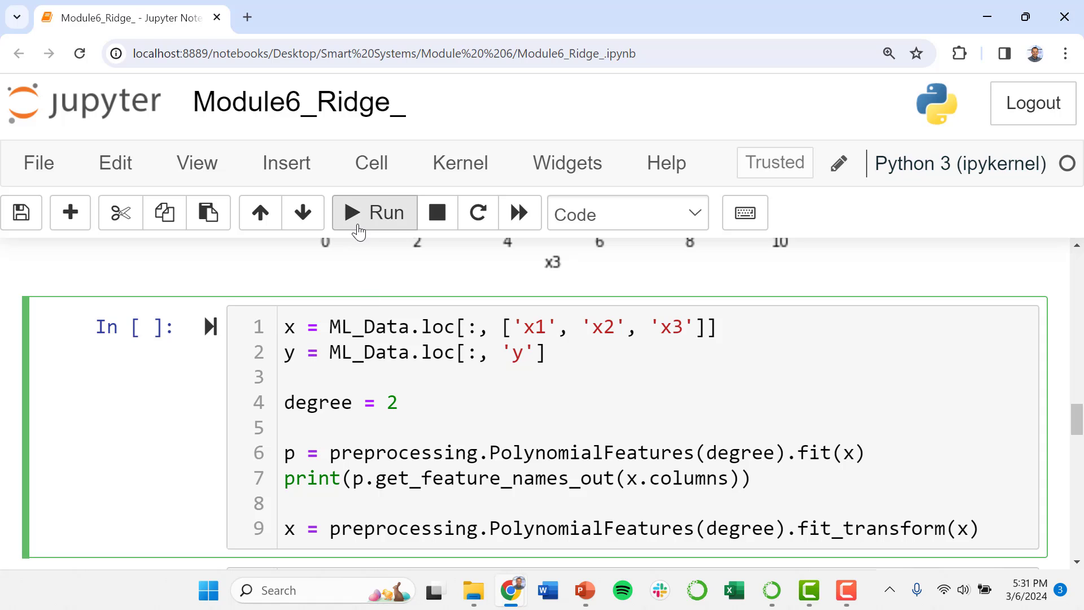
Step: Generate degree-2 polynomial features, fit Ridge with alpha 0.5, and print MAE and R² scores
{"action": "left_click", "coordinate": [374, 213]}
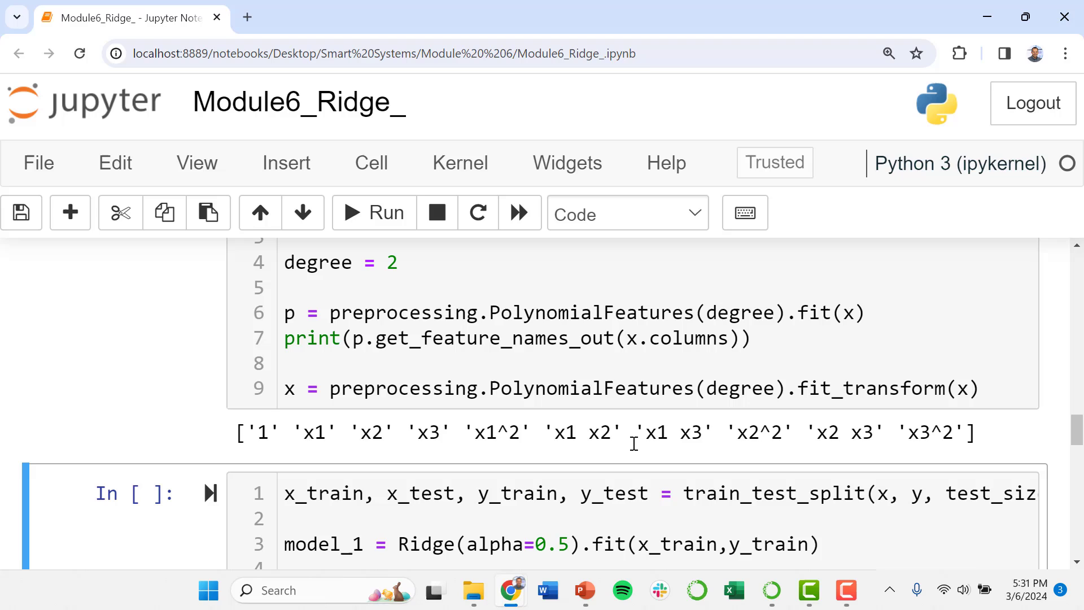
{"action": "mouse_move", "coordinate": [650, 452]}
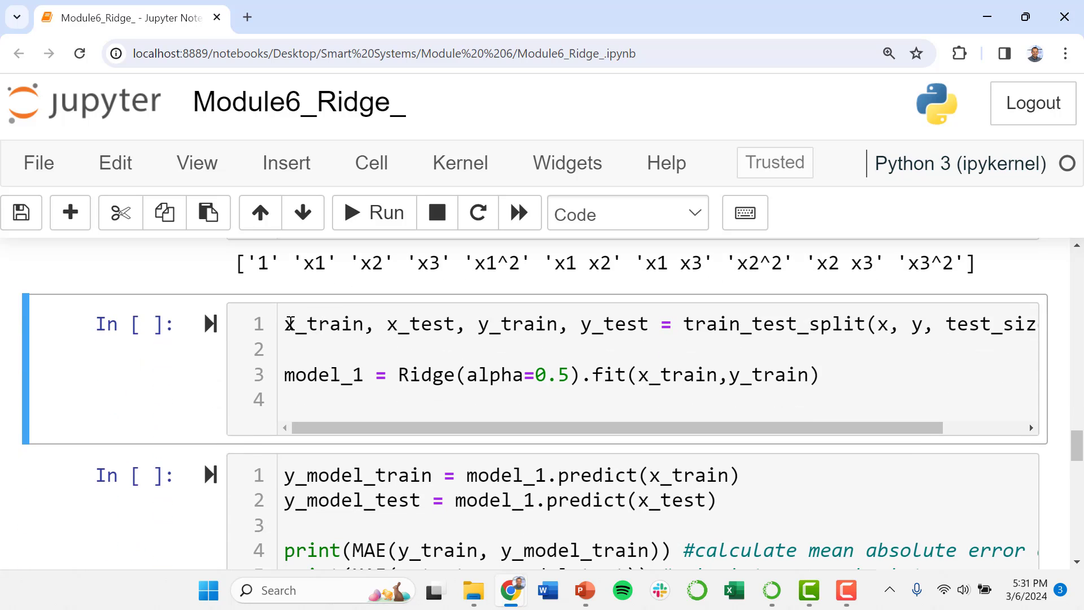
{"action": "left_click", "coordinate": [315, 349]}
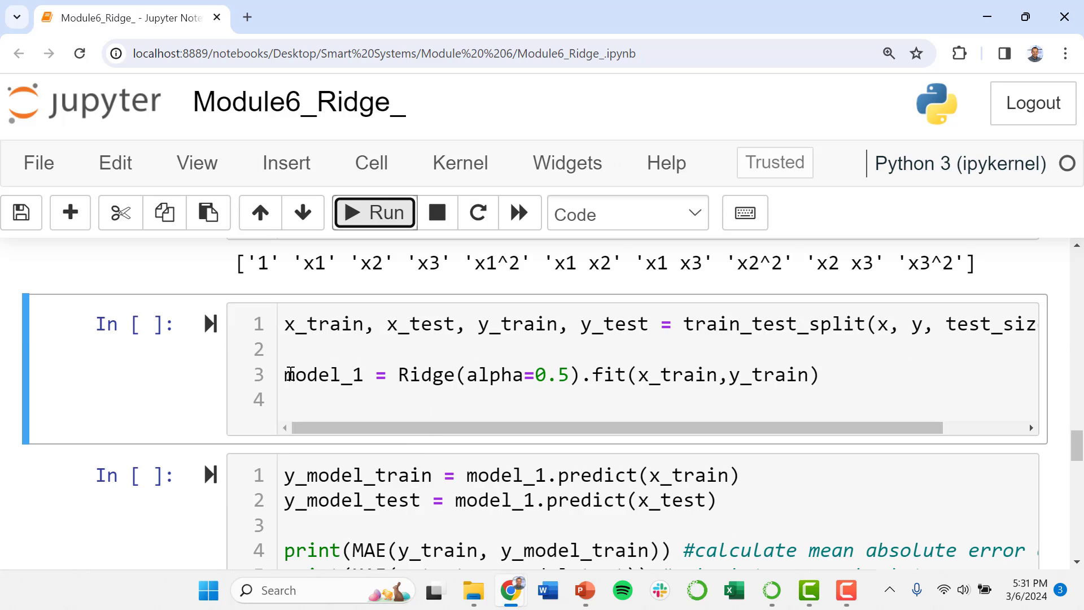
{"action": "double_click", "coordinate": [421, 375]}
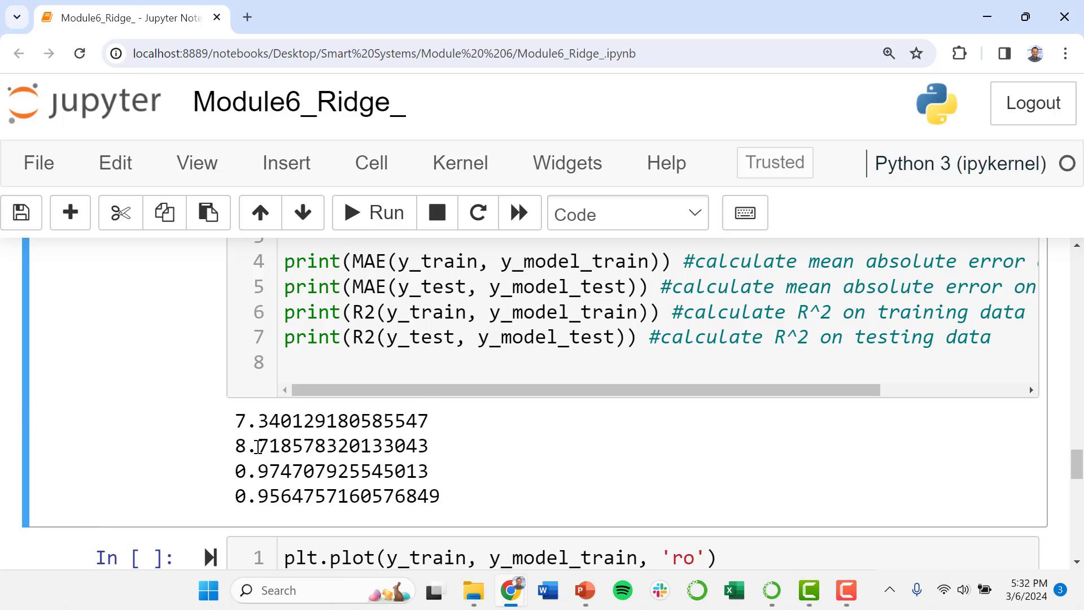
{"action": "double_click", "coordinate": [242, 446]}
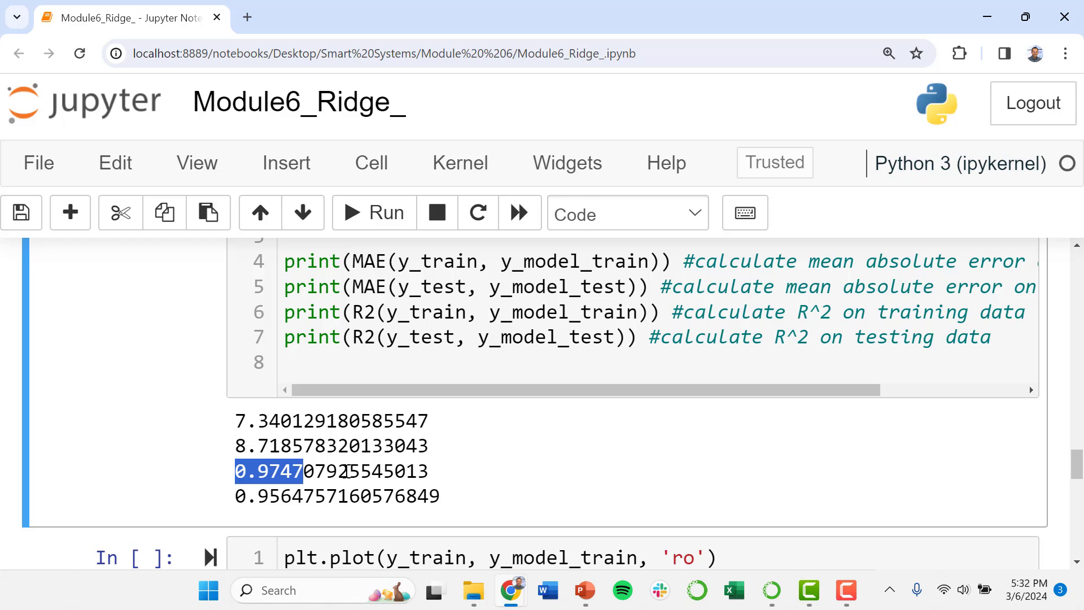
{"action": "left_click", "coordinate": [277, 472]}
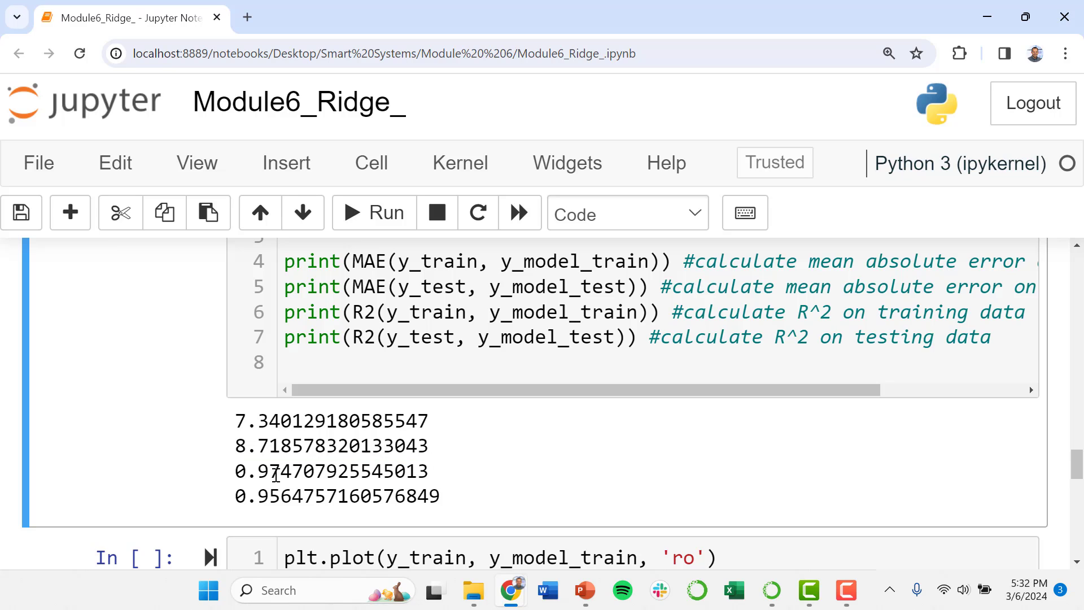
{"action": "mouse_move", "coordinate": [259, 488]}
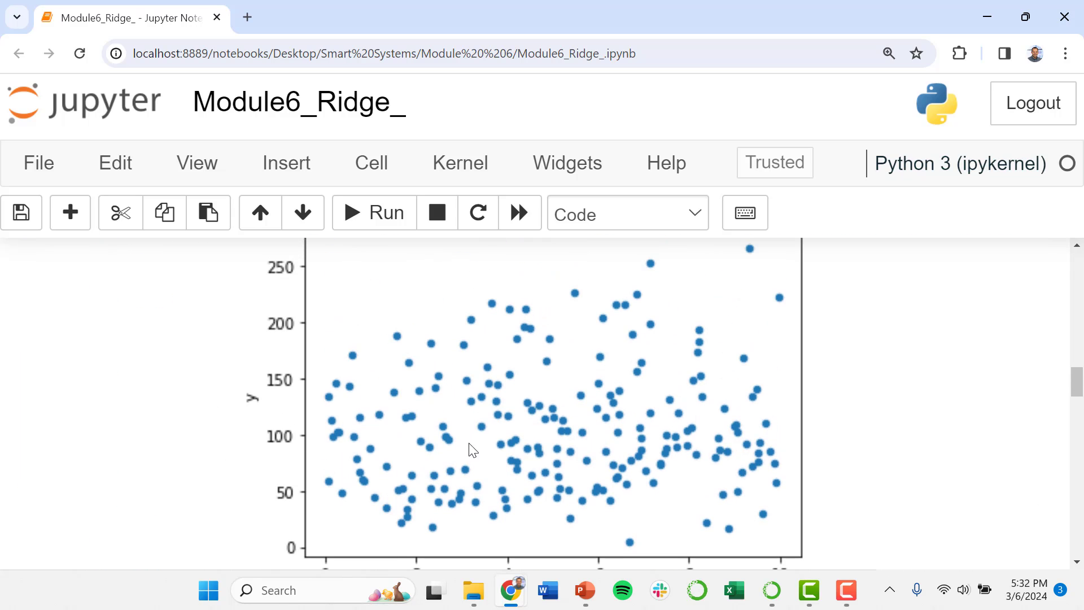
{"action": "mouse_move", "coordinate": [620, 304]}
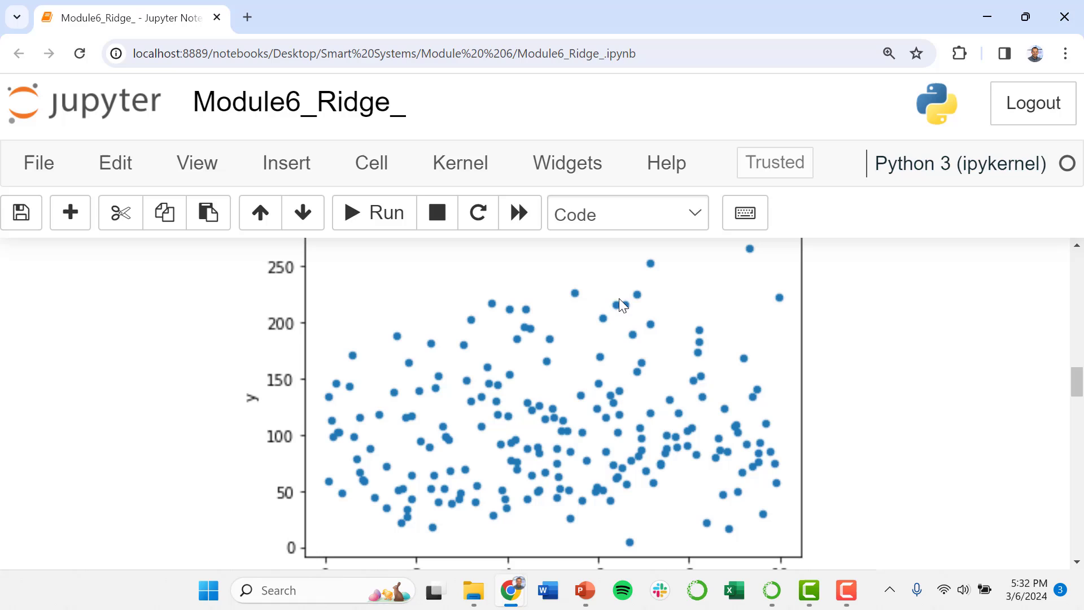
{"action": "mouse_move", "coordinate": [574, 289]}
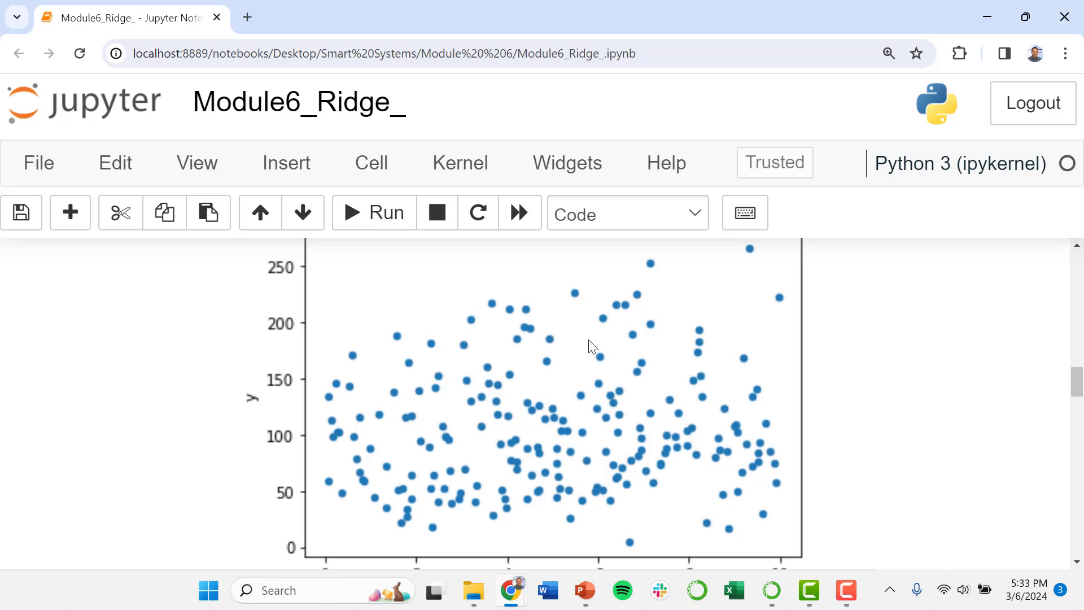
{"action": "scroll", "scroll_direction": "down", "scroll_amount": 3}
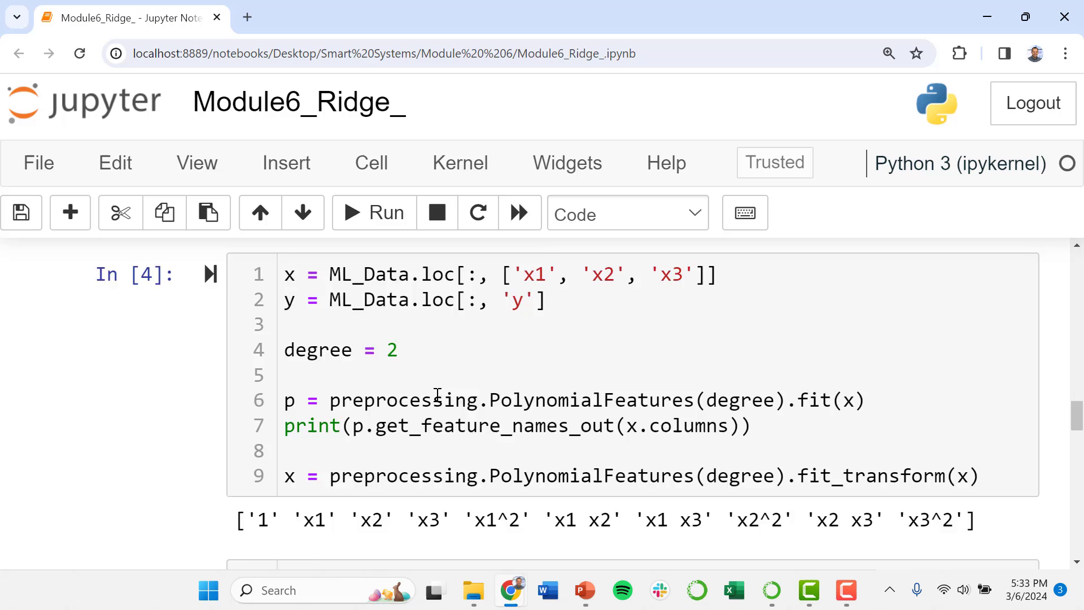
{"action": "scroll", "scroll_direction": "down", "scroll_amount": 3}
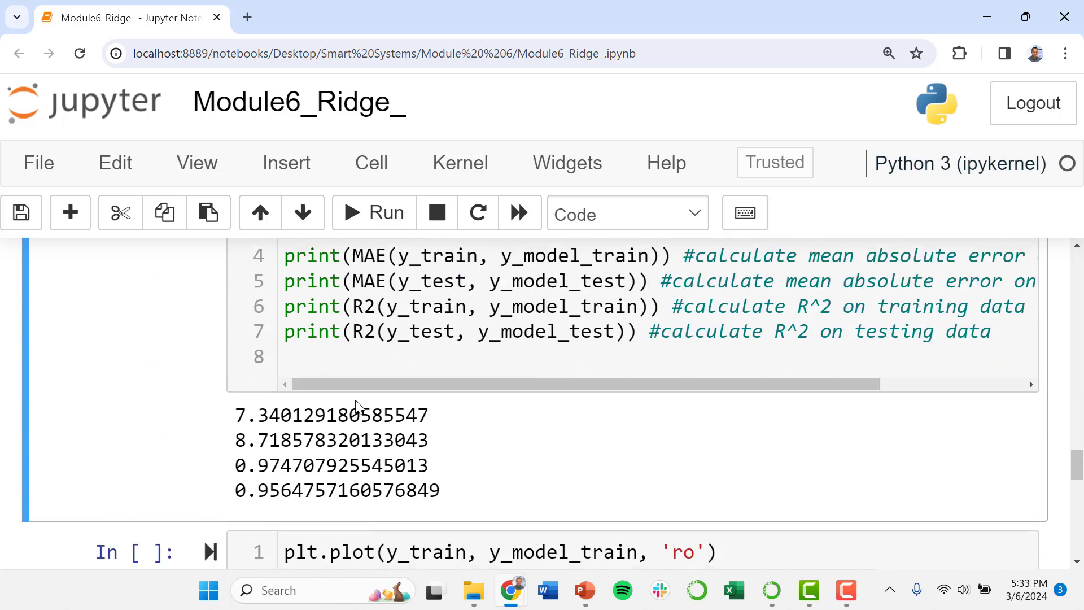
{"action": "scroll", "scroll_direction": "down", "scroll_amount": 3}
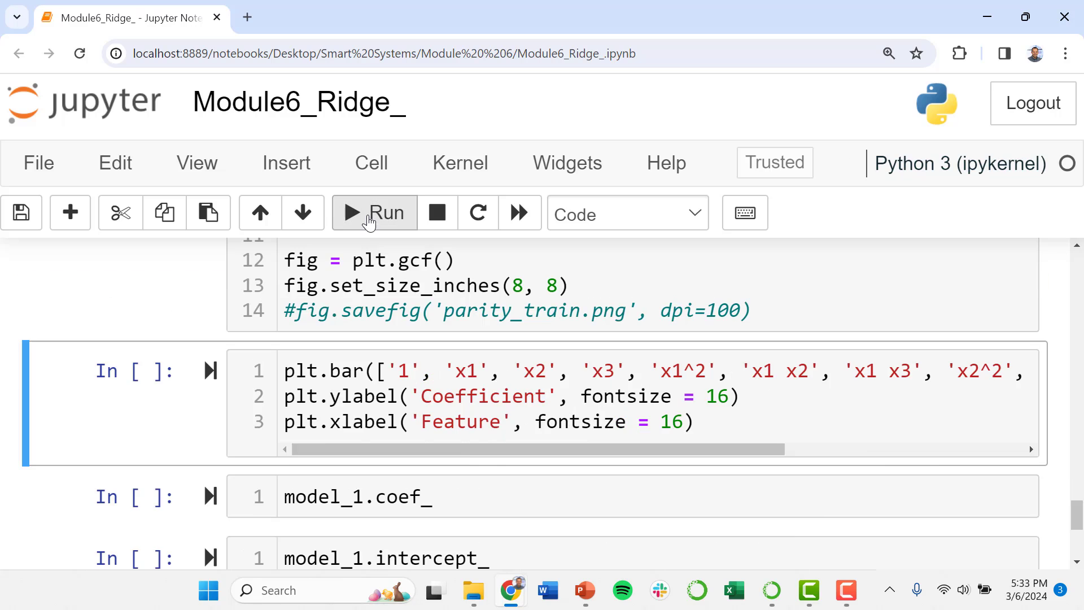
{"action": "left_click", "coordinate": [374, 212]}
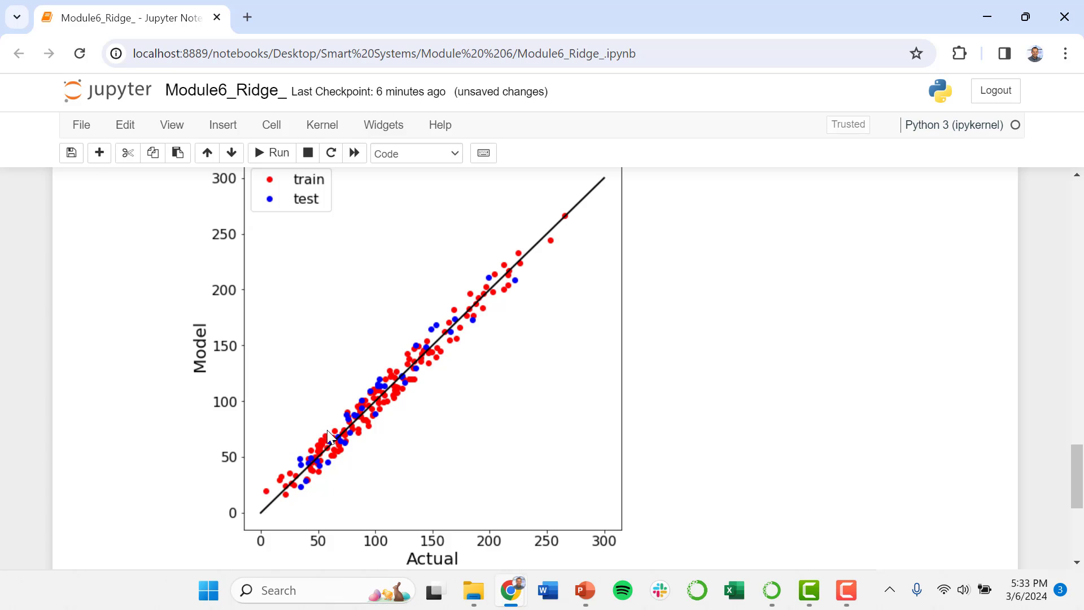
{"action": "mouse_move", "coordinate": [590, 193]}
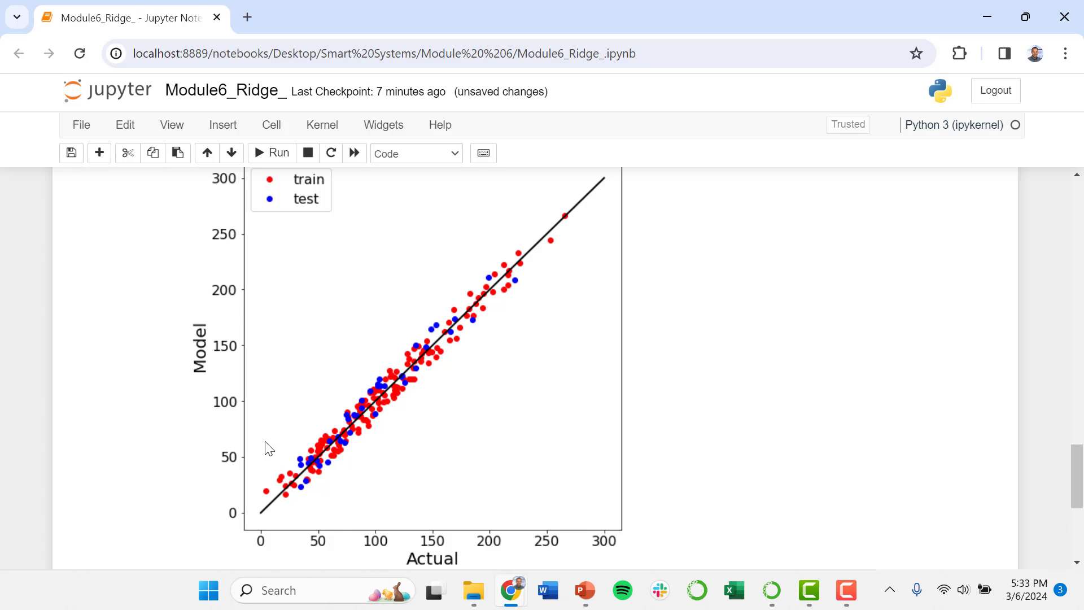
{"action": "mouse_move", "coordinate": [500, 530]}
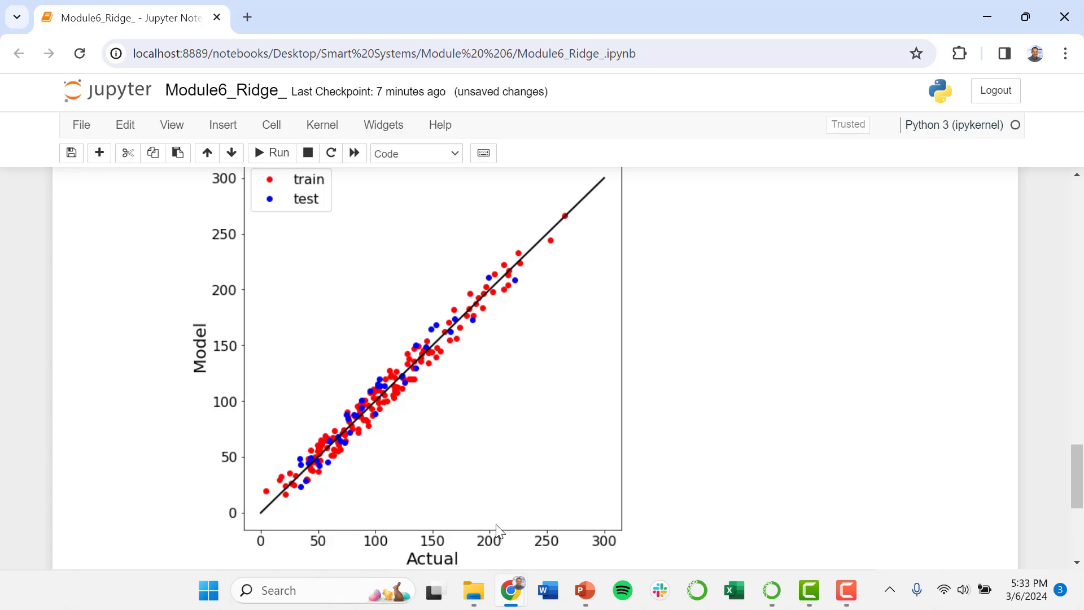
{"action": "mouse_move", "coordinate": [656, 306]}
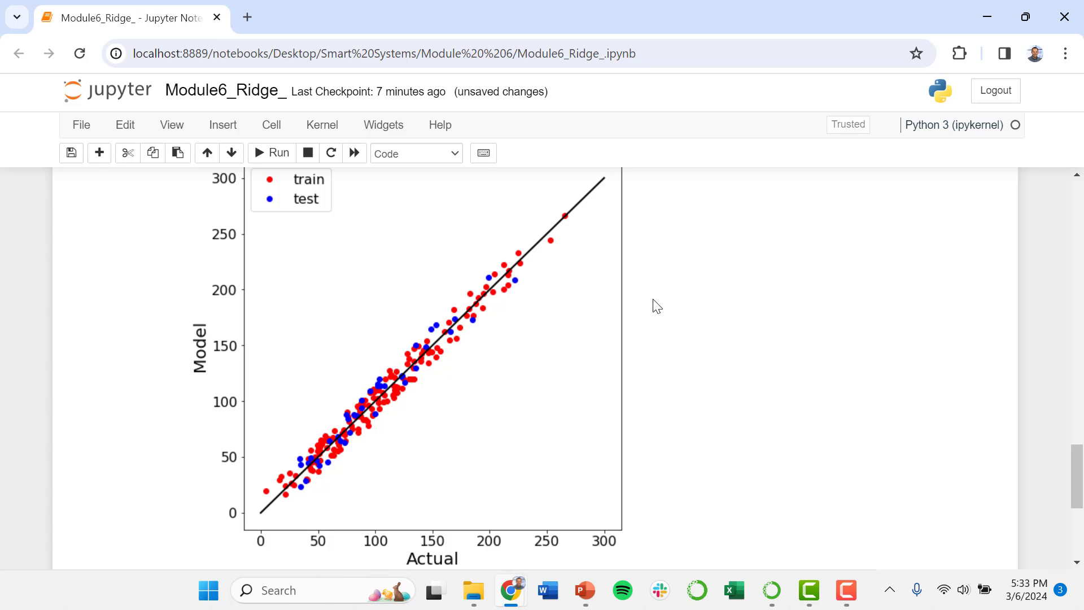
{"action": "mouse_move", "coordinate": [340, 345]}
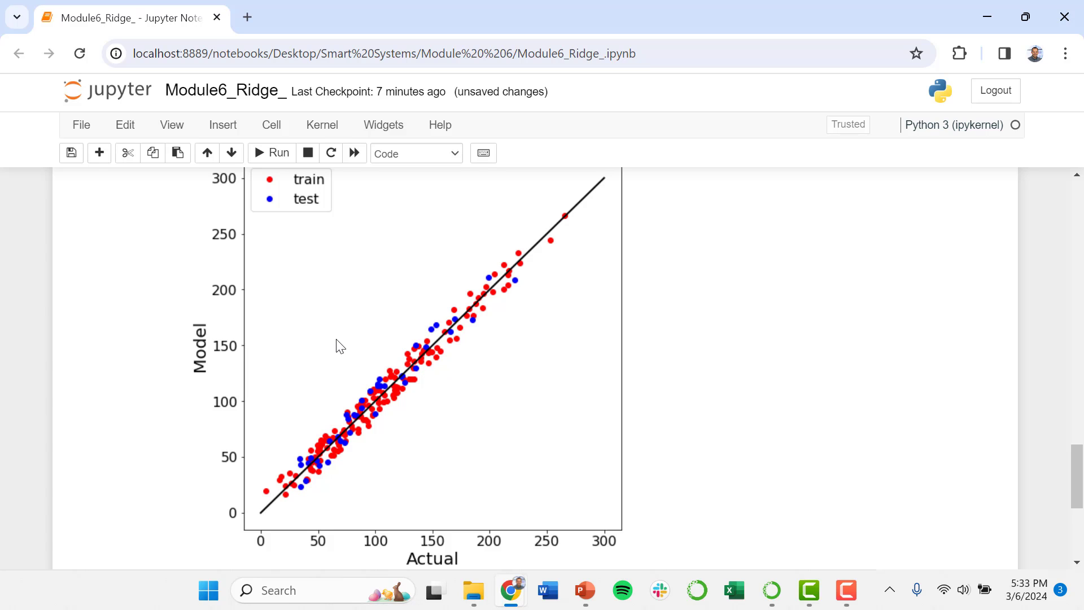
{"action": "scroll", "scroll_direction": "down", "scroll_amount": 3}
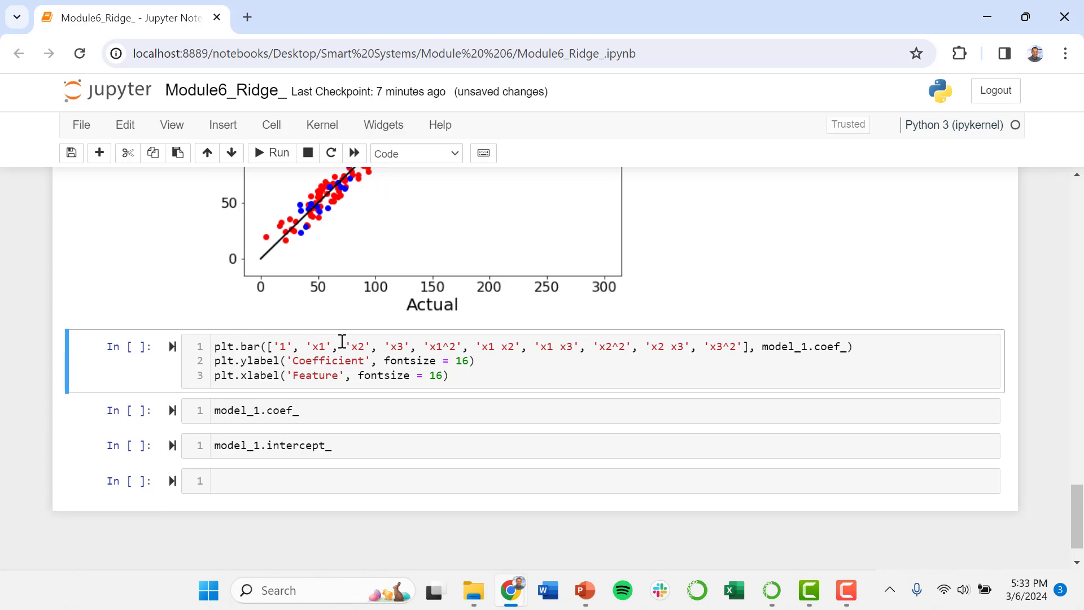
Step: Highlight model_1.coef_ in the plt.bar cell and render the Coefficient vs Feature chart with x1 dominating
{"action": "key", "text": "ctrl+plus"}
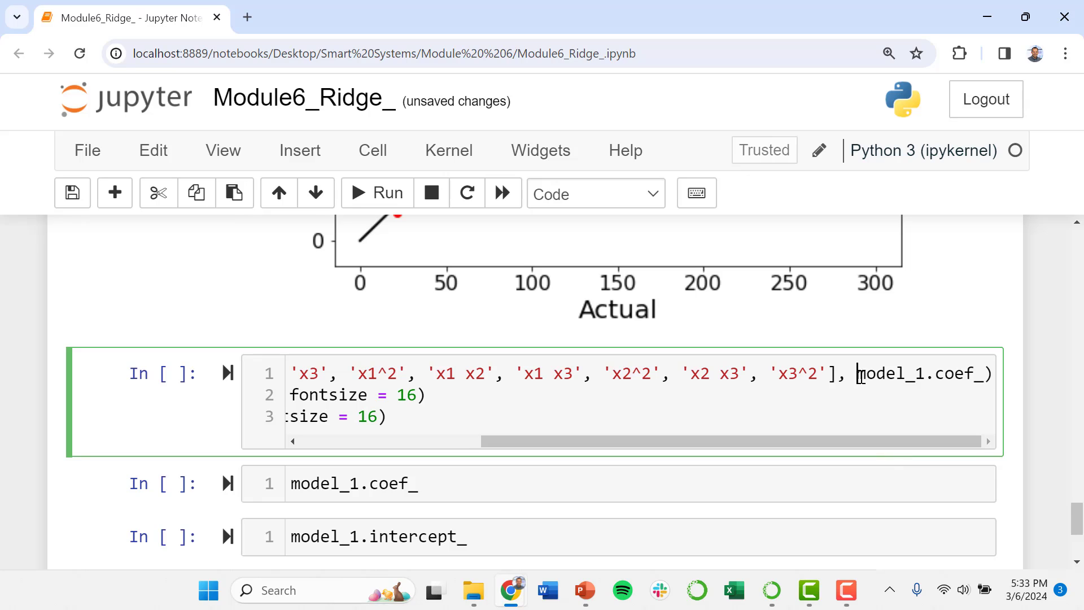
{"action": "double_click", "coordinate": [891, 373]}
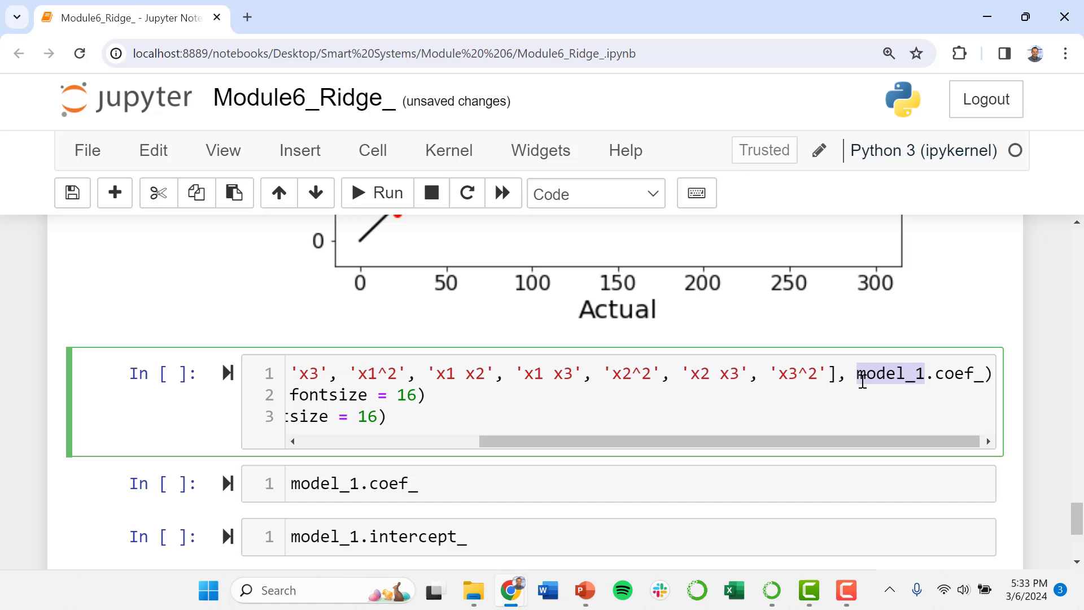
{"action": "left_click_drag", "start_coordinate": [860, 383], "coordinate": [956, 393]}
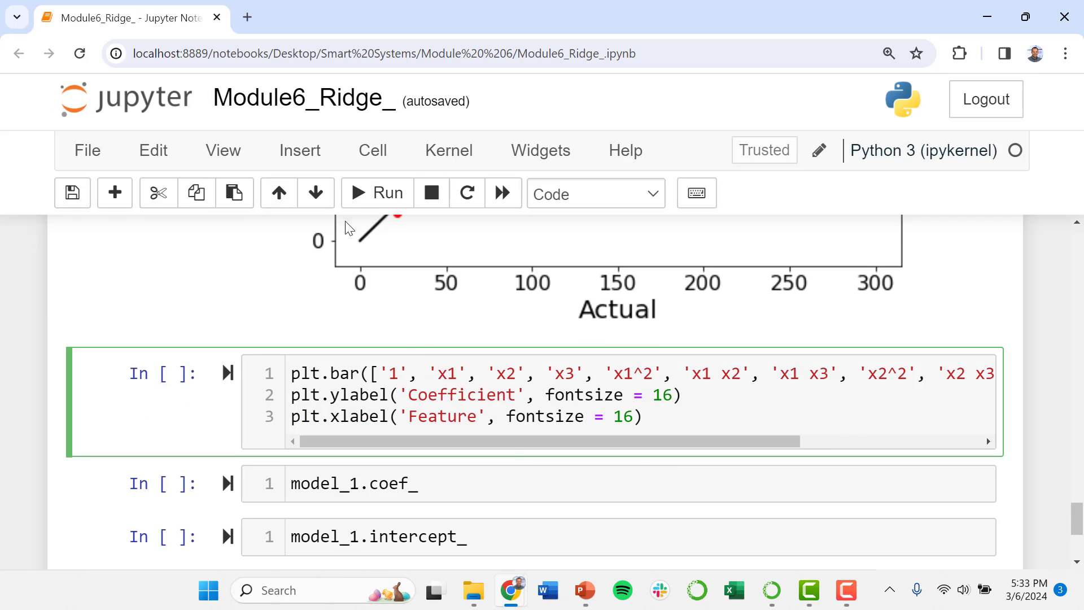
{"action": "left_click", "coordinate": [376, 193]}
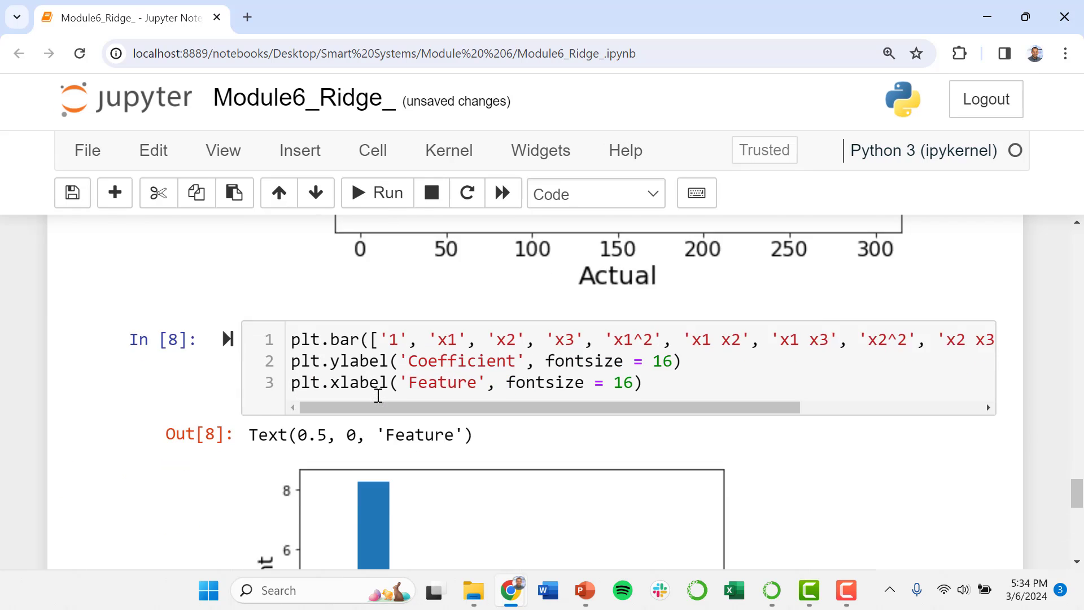
{"action": "scroll", "scroll_direction": "down", "scroll_amount": 3}
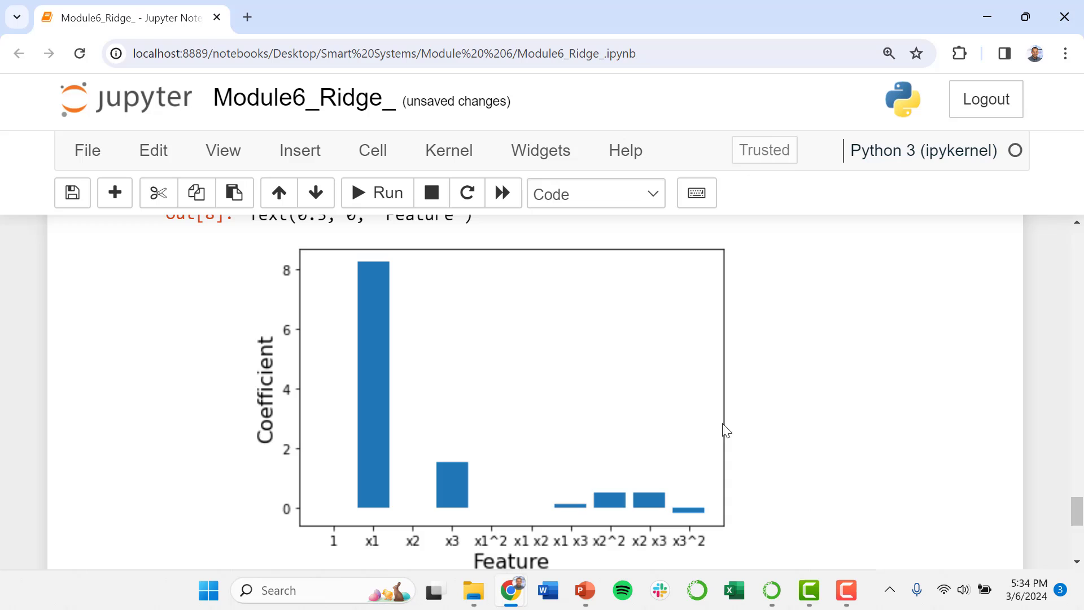
{"action": "scroll", "scroll_direction": "down", "scroll_amount": 3}
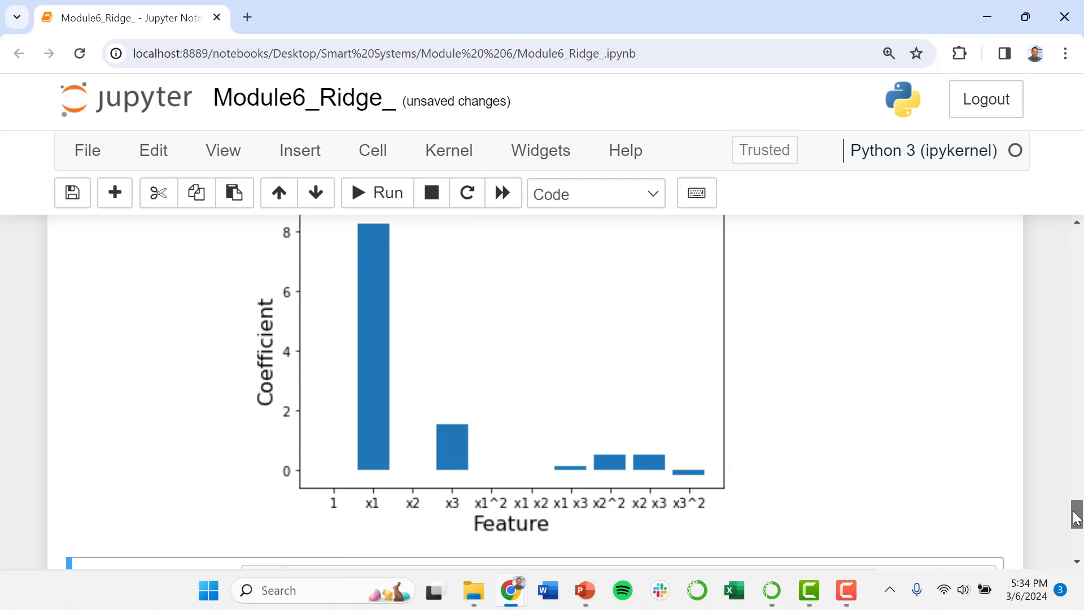
{"action": "scroll", "scroll_direction": "down", "scroll_amount": 3}
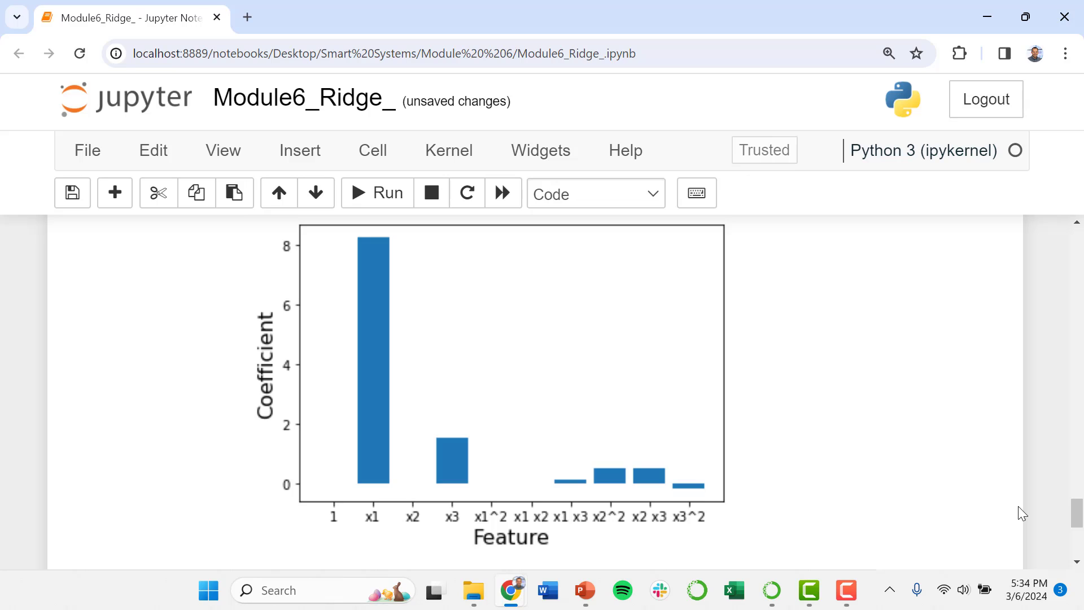
{"action": "mouse_move", "coordinate": [368, 254]}
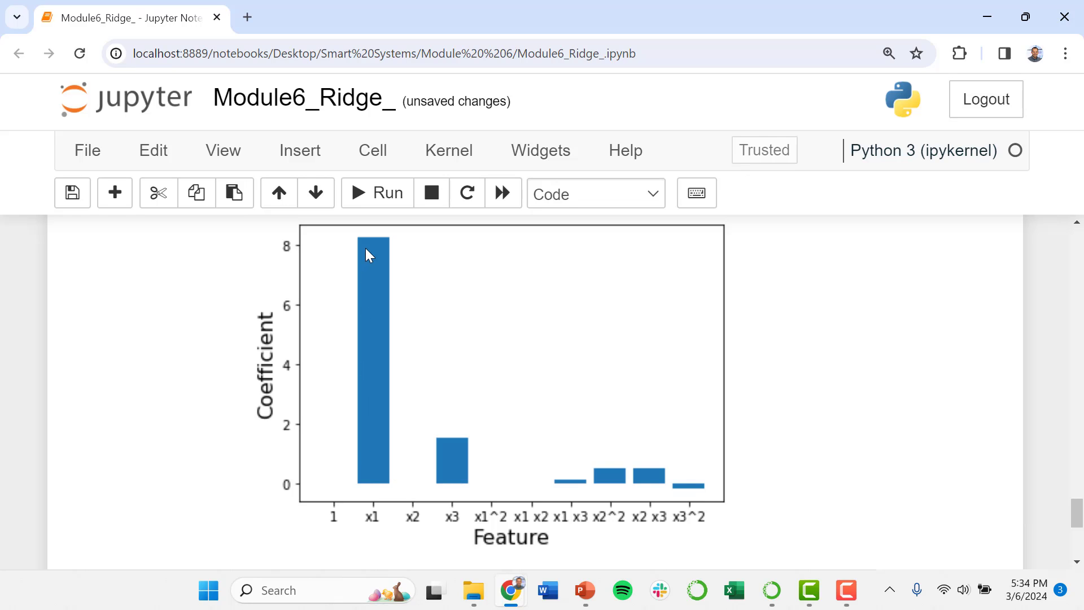
{"action": "mouse_move", "coordinate": [370, 369]}
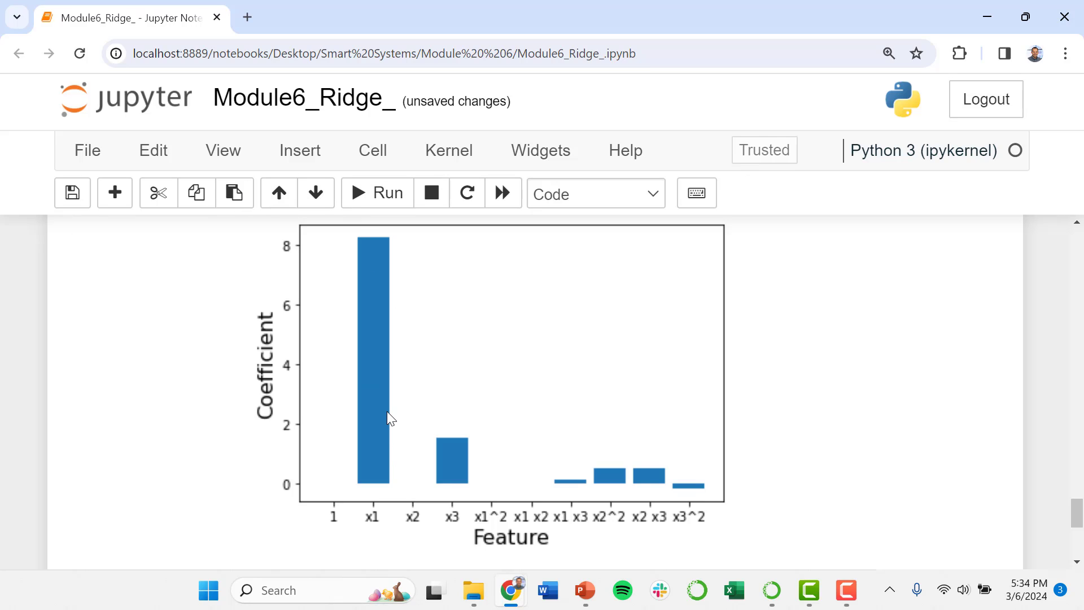
{"action": "mouse_move", "coordinate": [463, 380]}
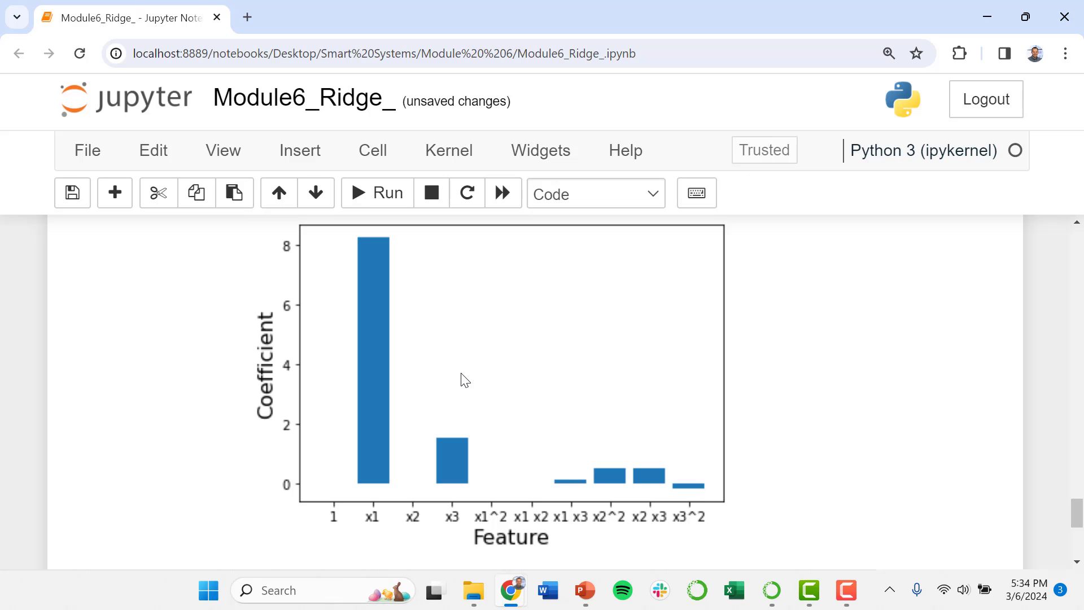
{"action": "mouse_move", "coordinate": [482, 454]}
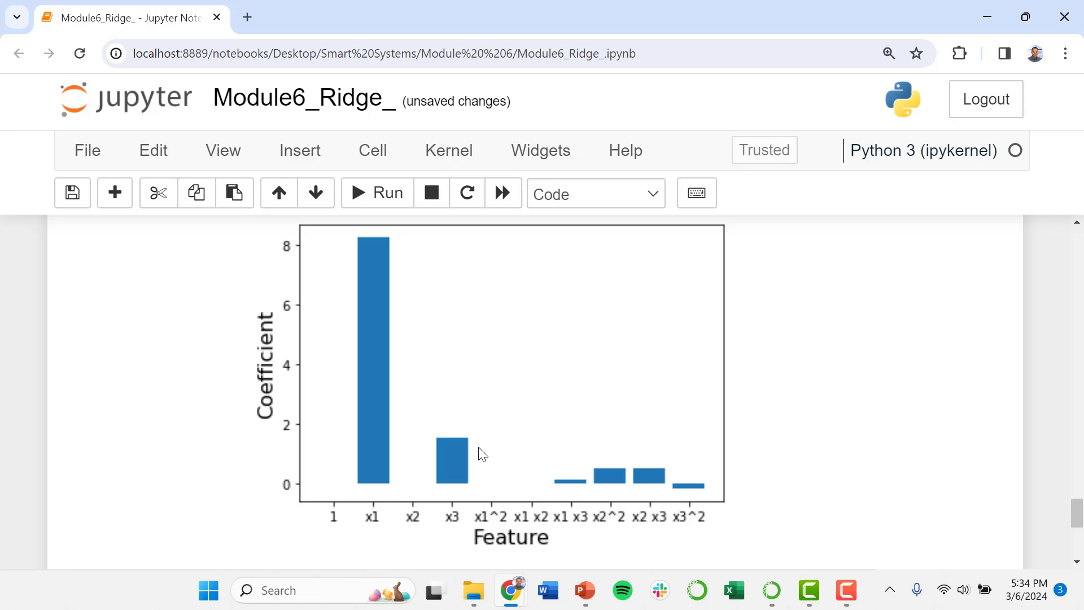
{"action": "mouse_move", "coordinate": [570, 470]}
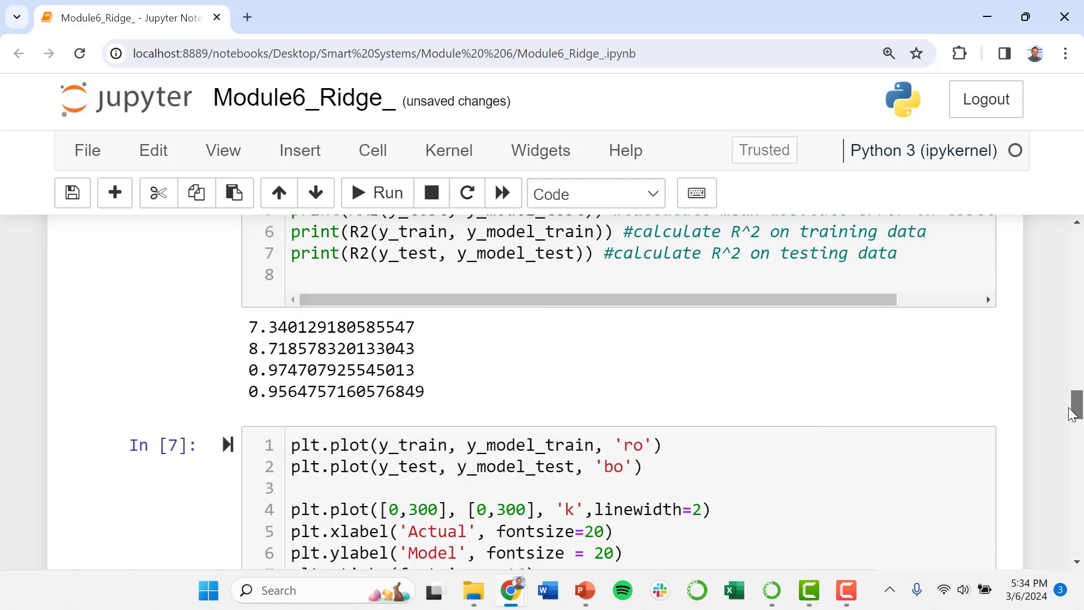
{"action": "scroll", "scroll_direction": "down", "scroll_amount": 3}
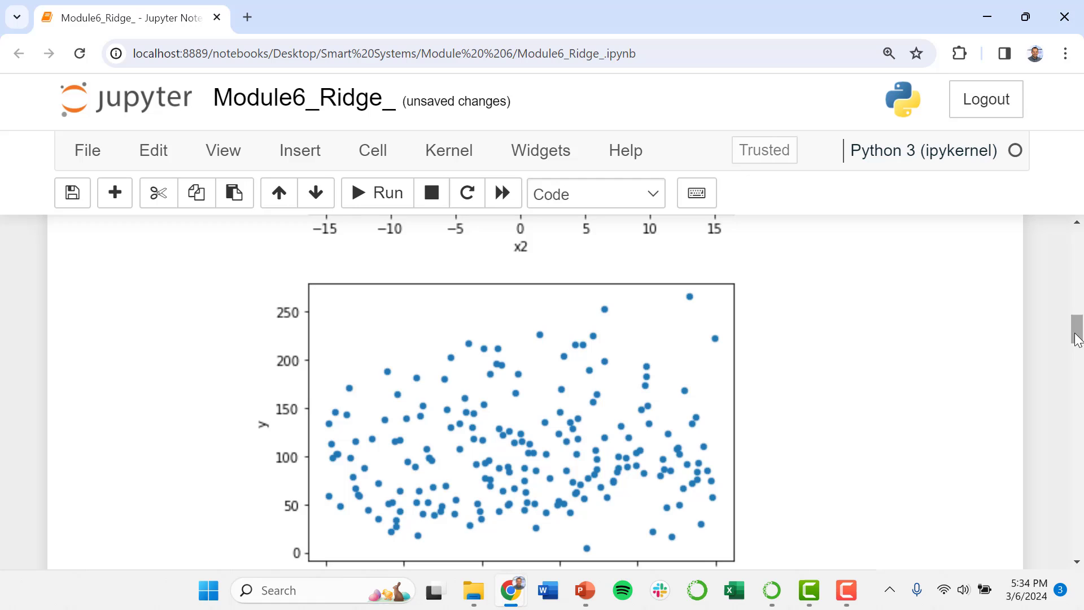
{"action": "scroll", "scroll_direction": "down", "scroll_amount": 3}
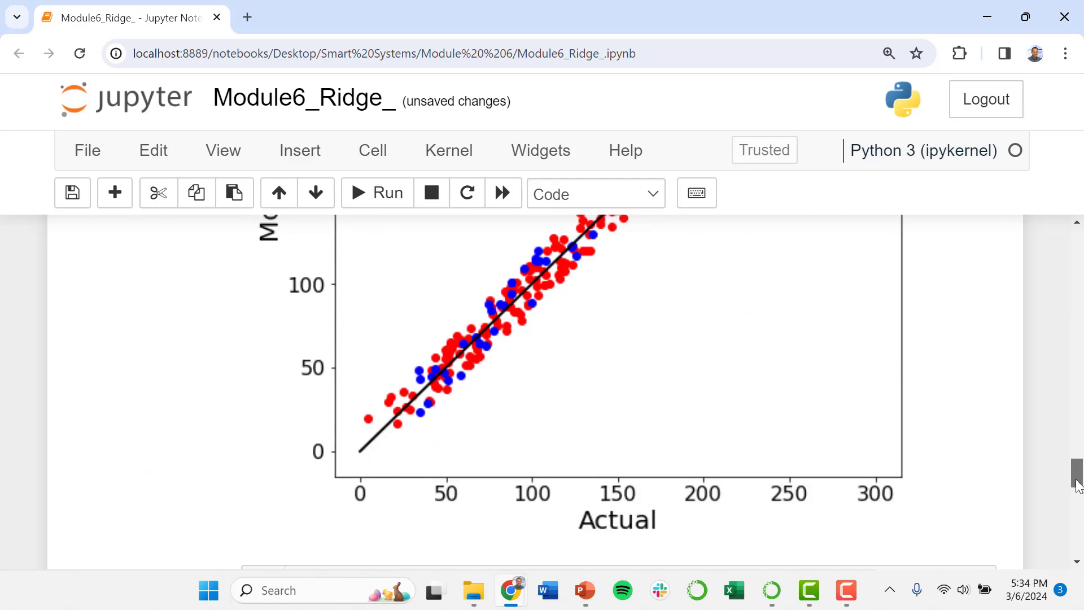
{"action": "scroll", "scroll_direction": "down", "scroll_amount": 3}
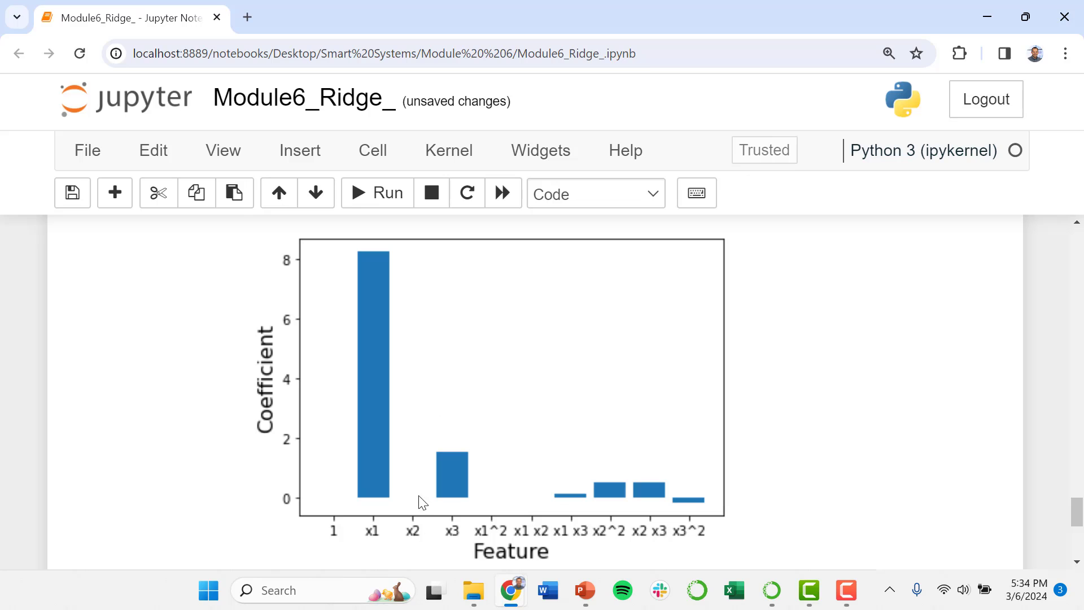
{"action": "mouse_move", "coordinate": [517, 482]}
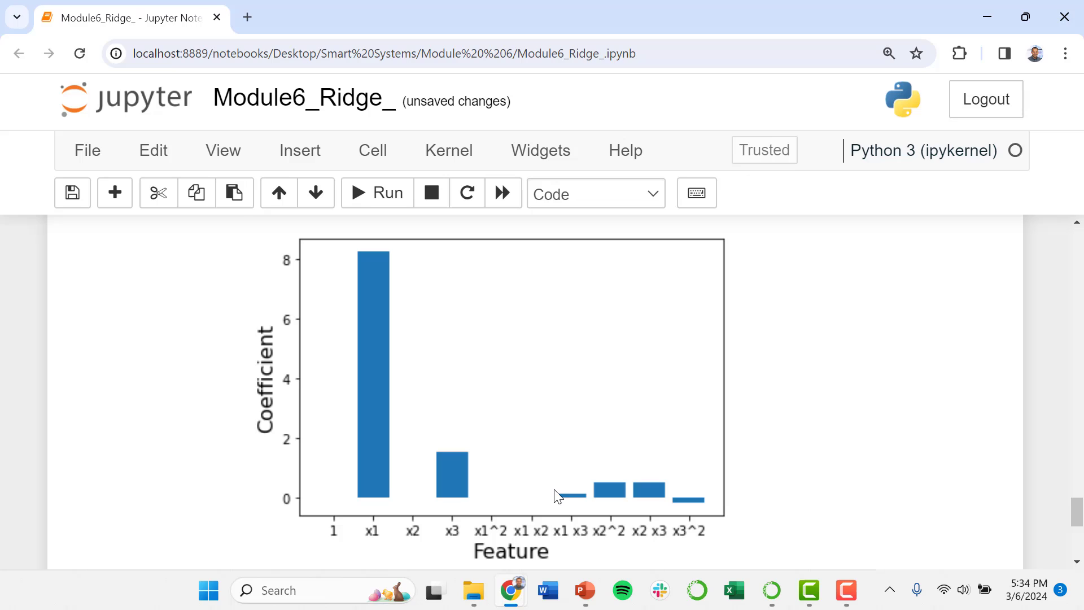
{"action": "mouse_move", "coordinate": [577, 504]}
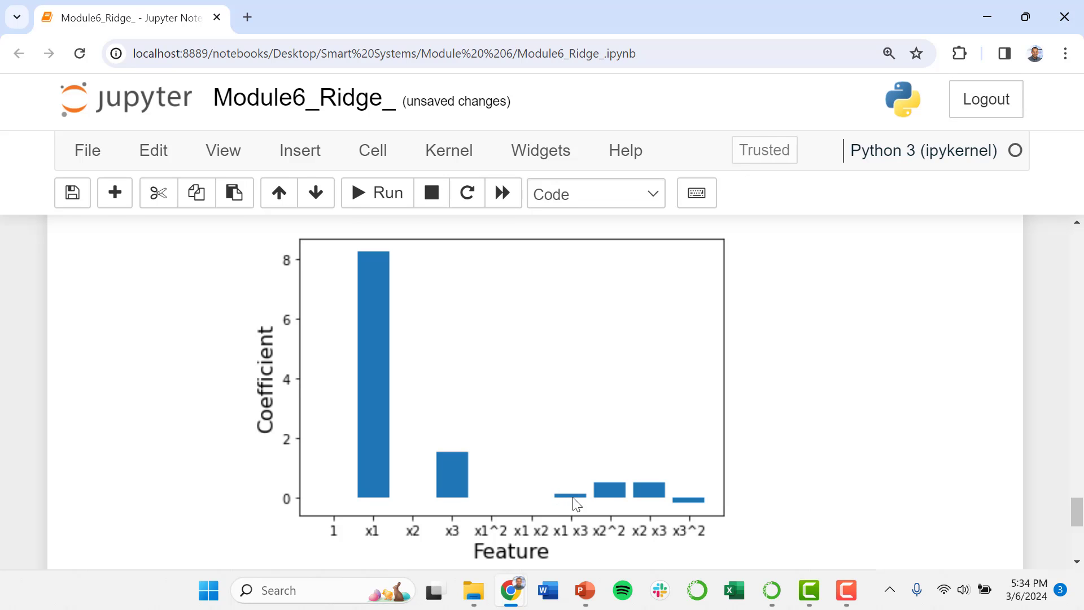
{"action": "mouse_move", "coordinate": [583, 506]}
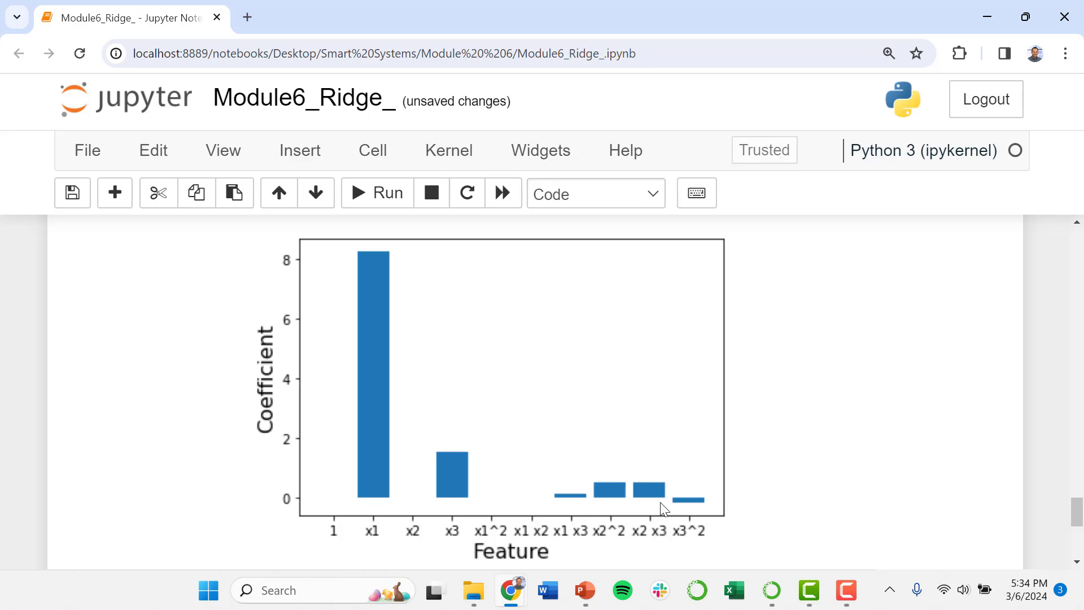
{"action": "mouse_move", "coordinate": [639, 485]}
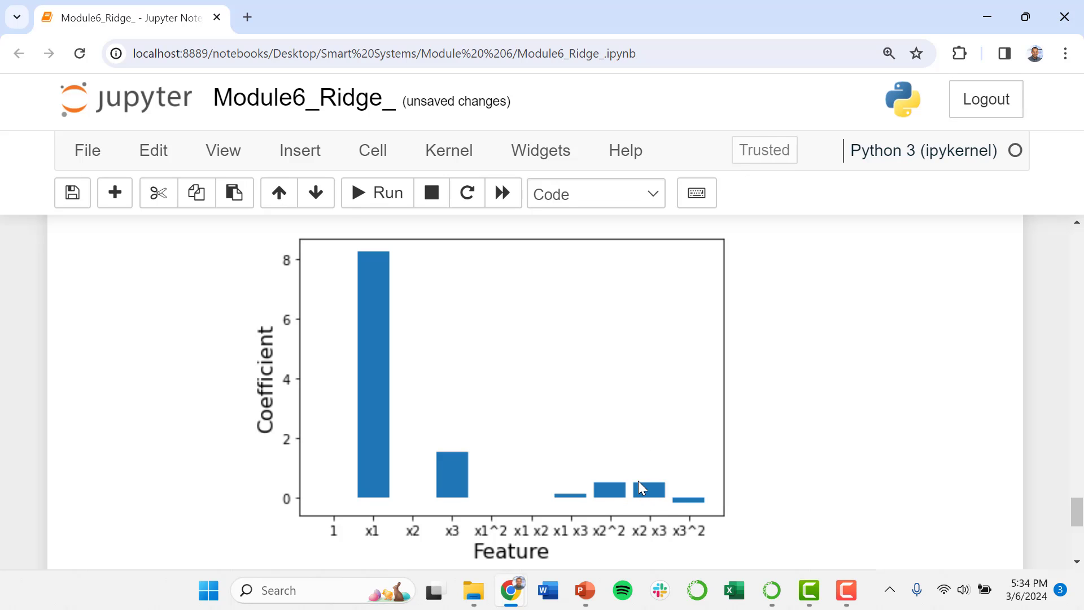
{"action": "mouse_move", "coordinate": [661, 473]}
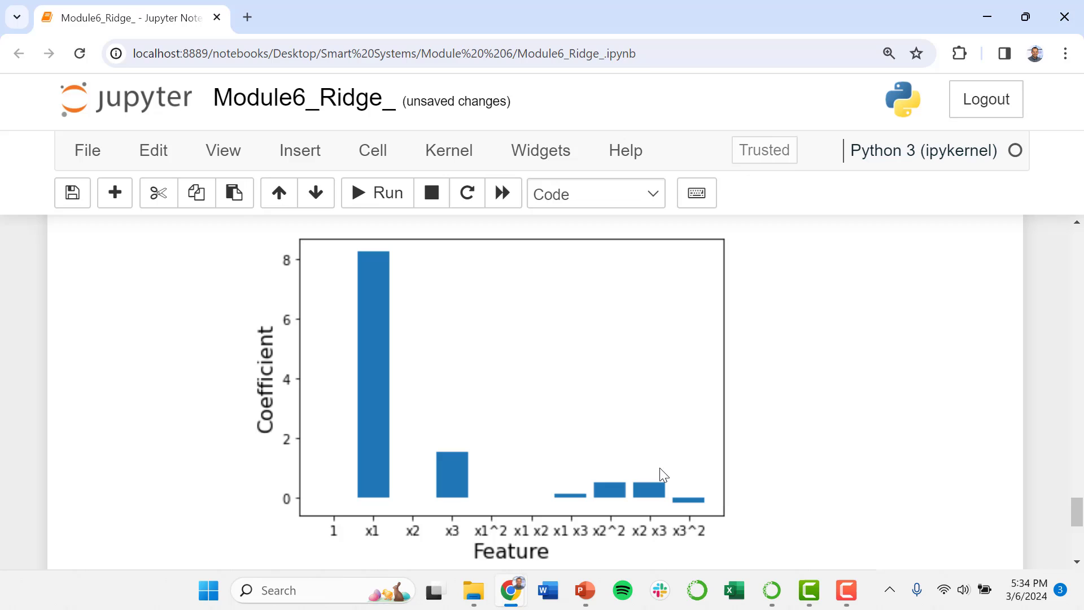
{"action": "mouse_move", "coordinate": [655, 505]}
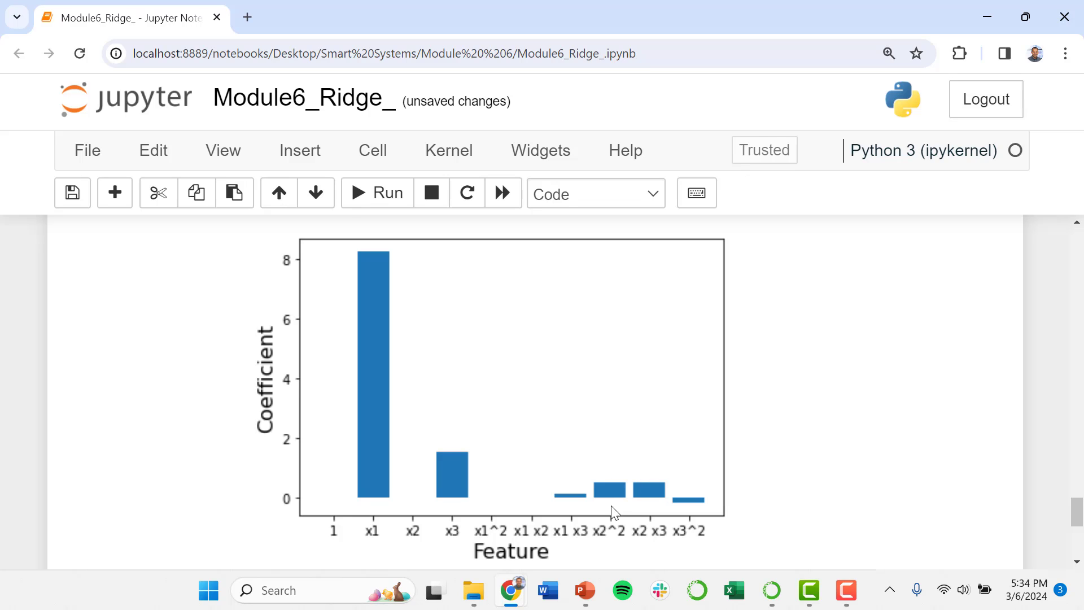
{"action": "mouse_move", "coordinate": [616, 472]}
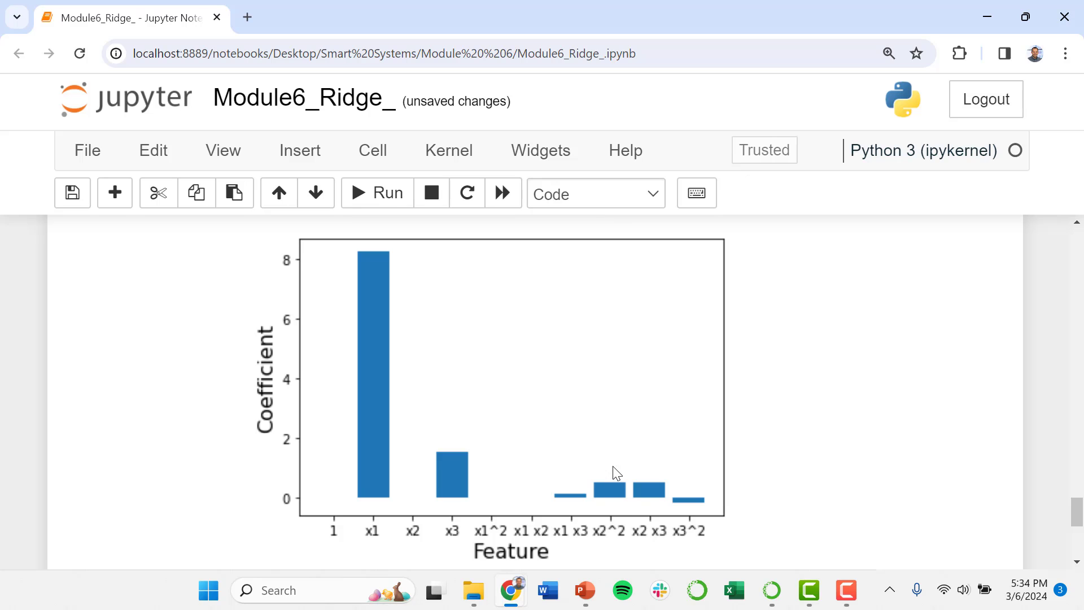
{"action": "mouse_move", "coordinate": [1070, 519]}
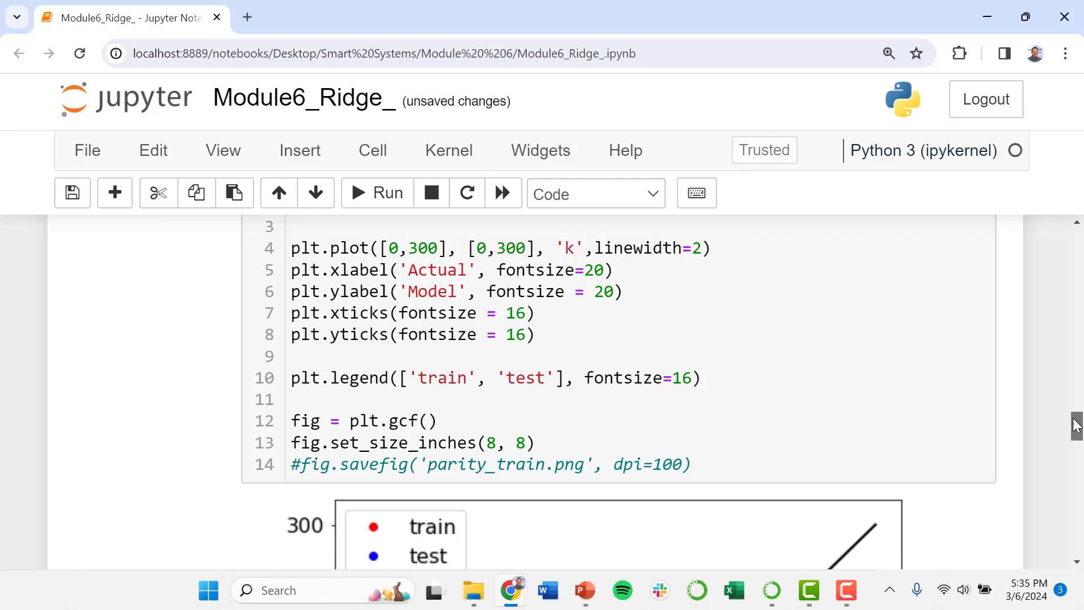
{"action": "scroll", "scroll_direction": "down", "scroll_amount": 3}
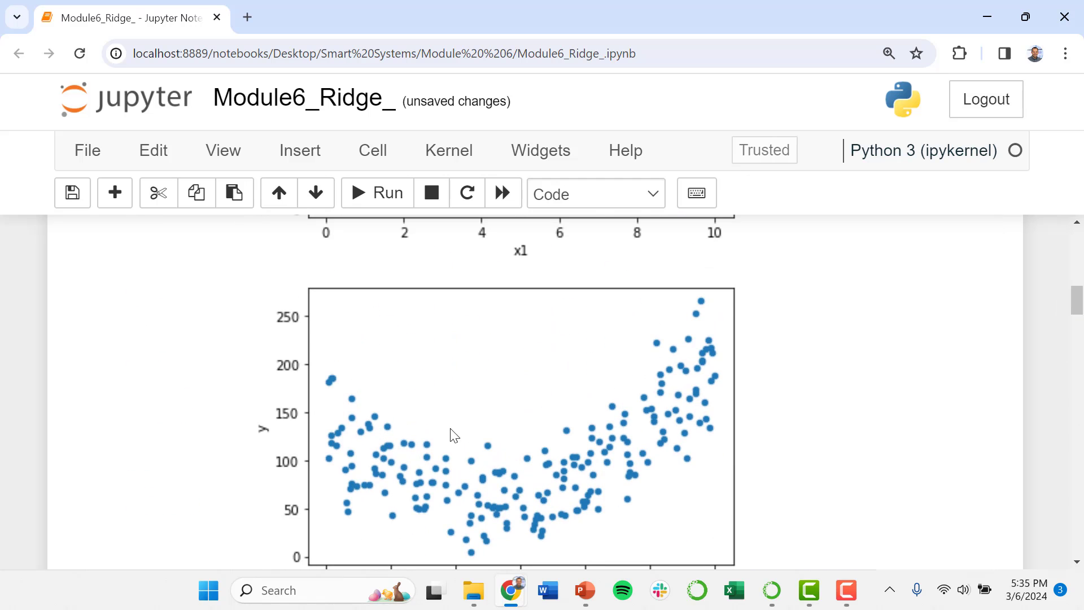
{"action": "mouse_move", "coordinate": [469, 503]}
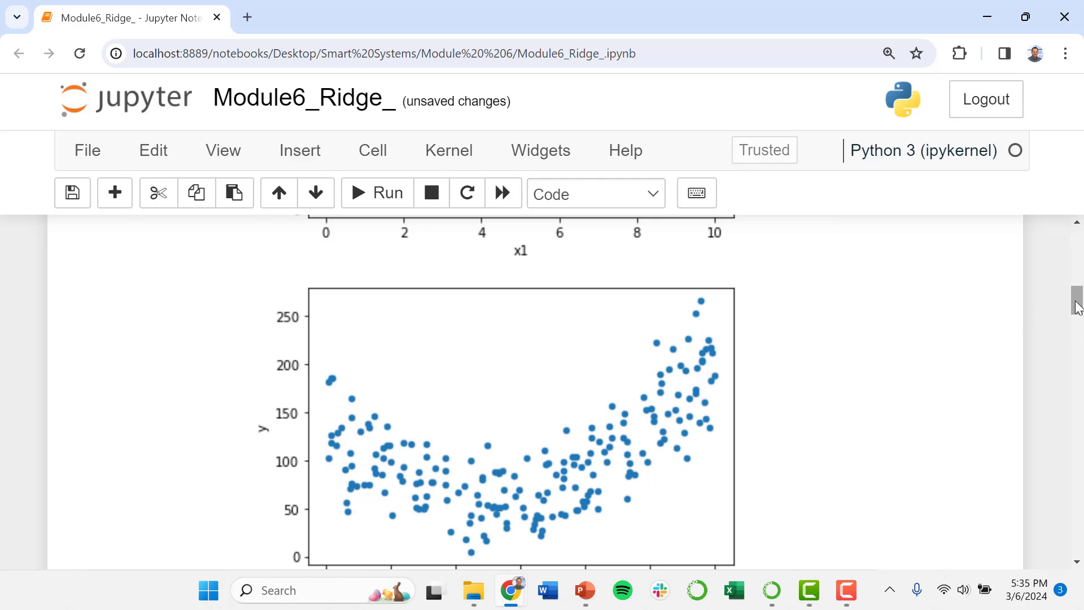
{"action": "scroll", "scroll_direction": "down", "scroll_amount": 3}
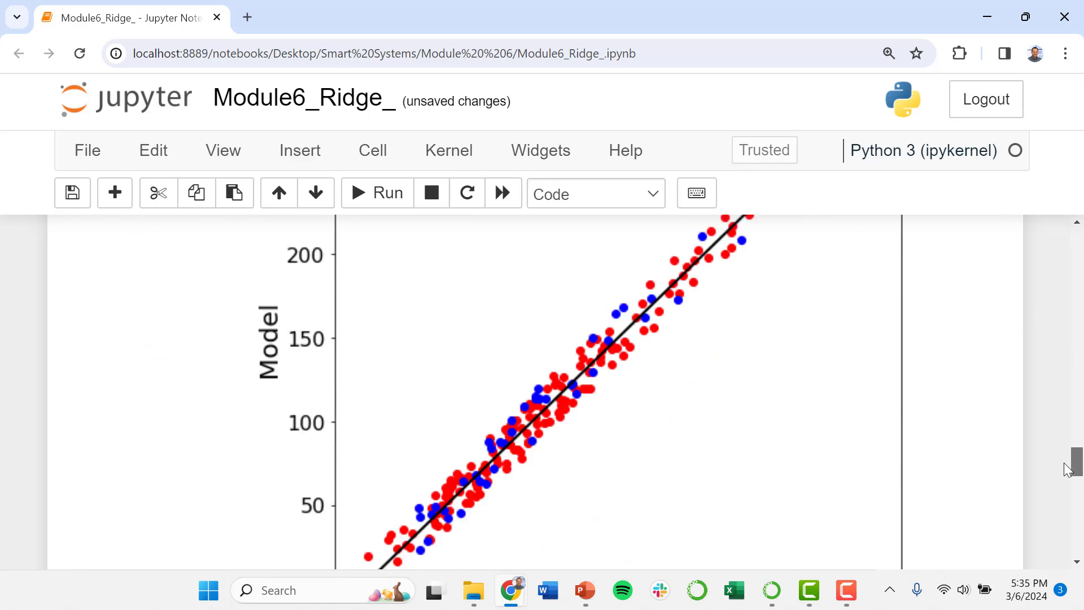
{"action": "scroll", "scroll_direction": "down", "scroll_amount": 3}
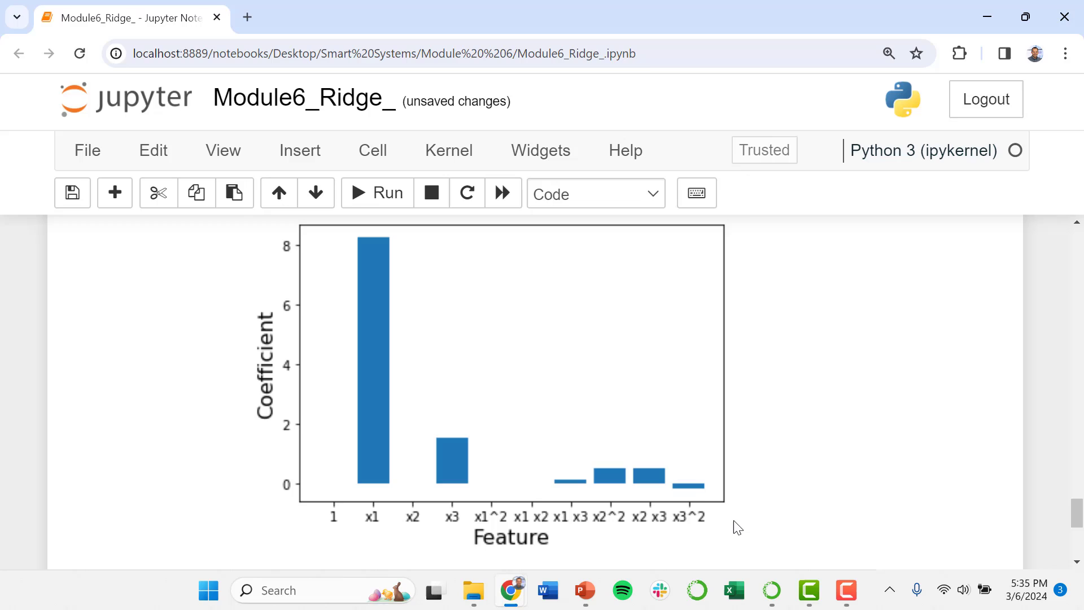
{"action": "mouse_move", "coordinate": [650, 497]}
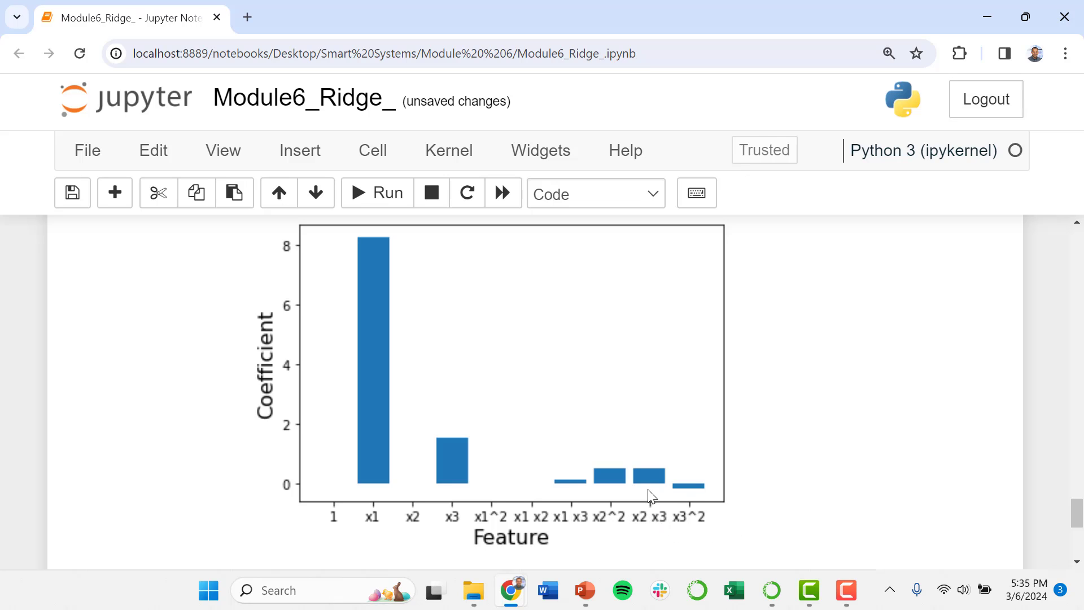
{"action": "mouse_move", "coordinate": [663, 482]}
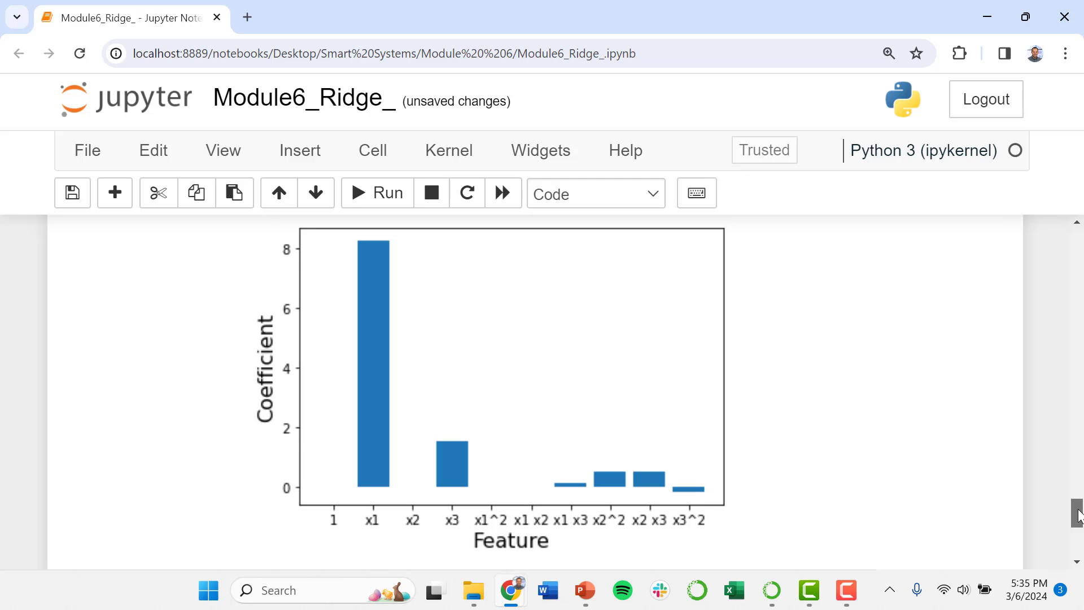
{"action": "scroll", "scroll_direction": "down", "scroll_amount": 3}
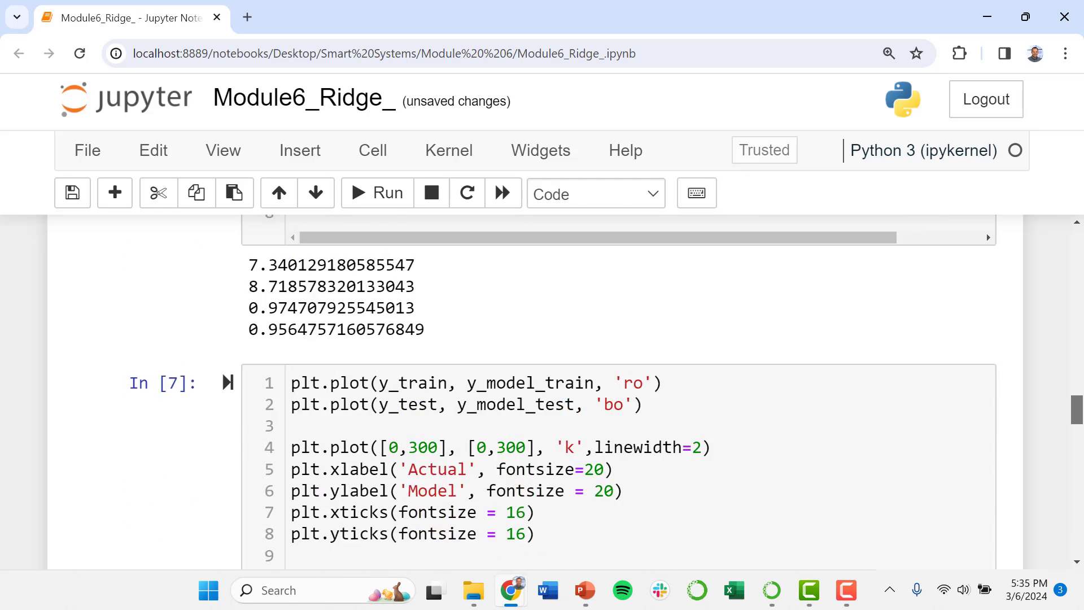
{"action": "scroll", "scroll_direction": "down", "scroll_amount": 3}
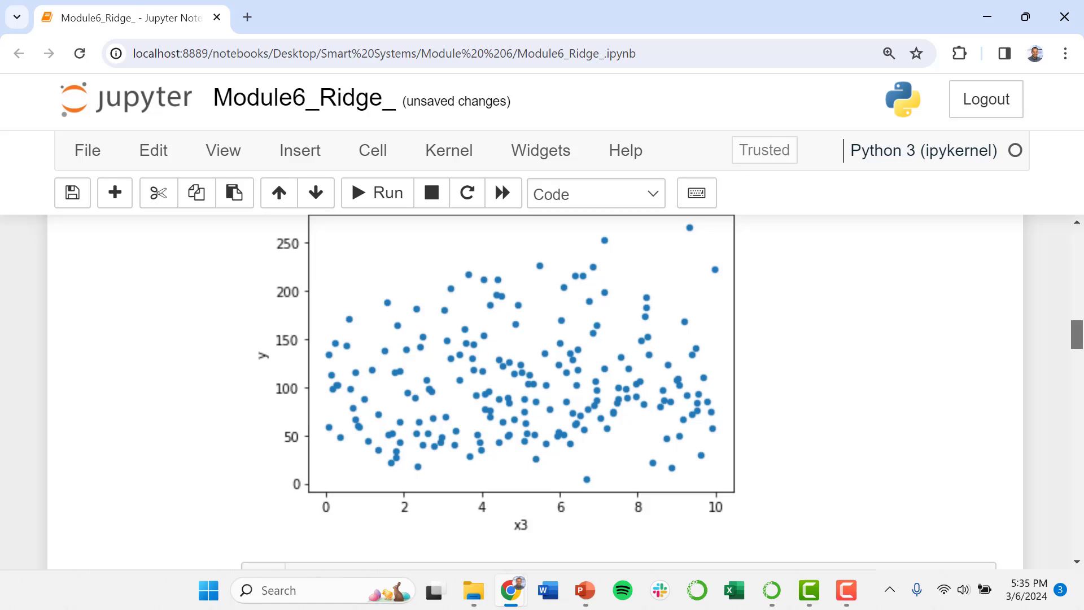
{"action": "scroll", "scroll_direction": "down", "scroll_amount": 3}
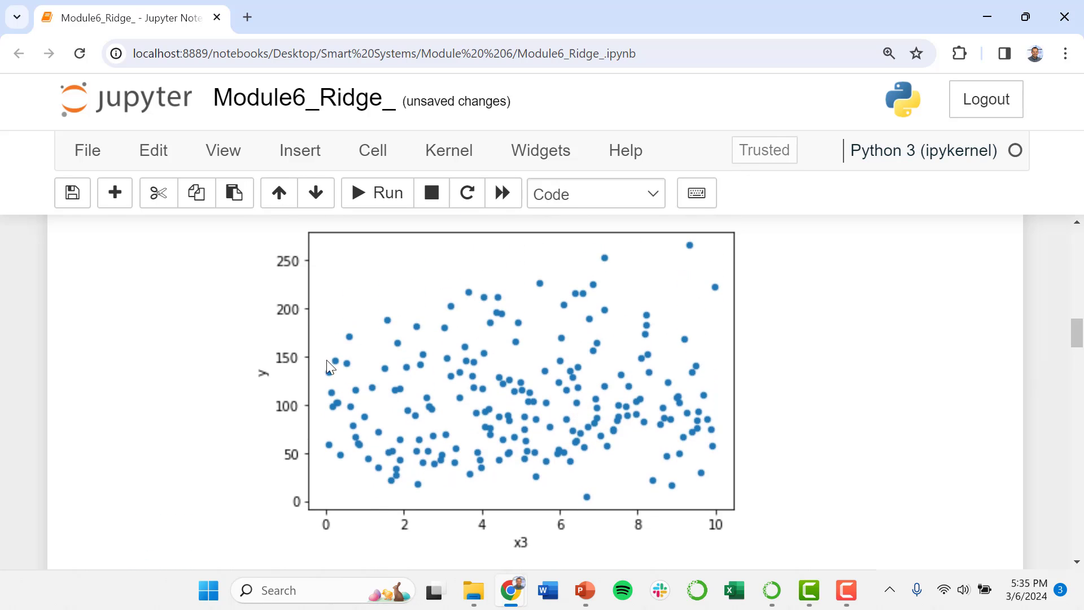
{"action": "mouse_move", "coordinate": [316, 340]}
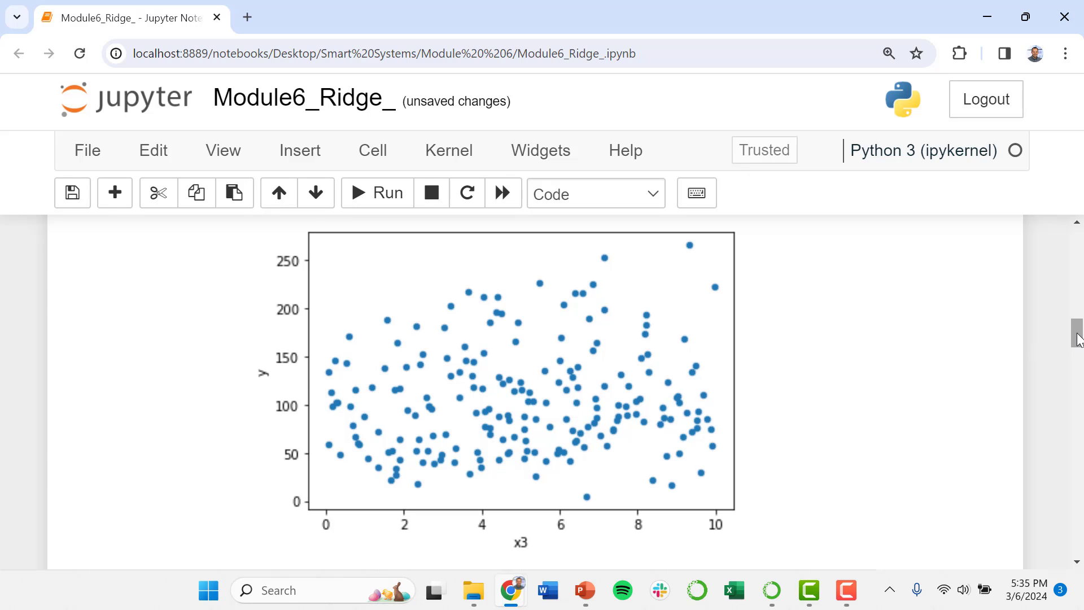
{"action": "scroll", "scroll_direction": "down", "scroll_amount": 3}
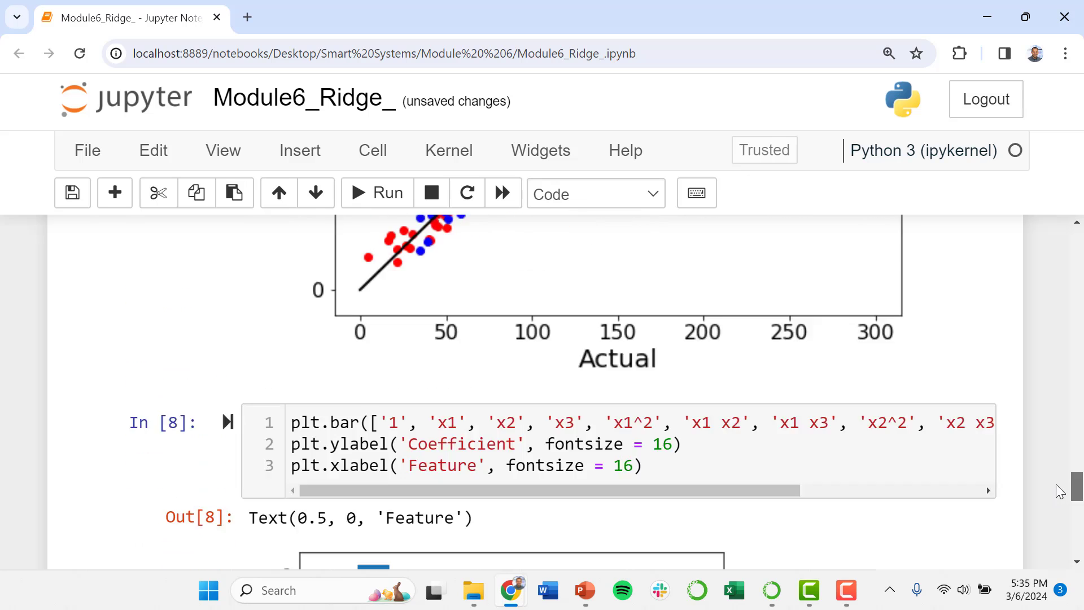
{"action": "scroll", "scroll_direction": "down", "scroll_amount": 3}
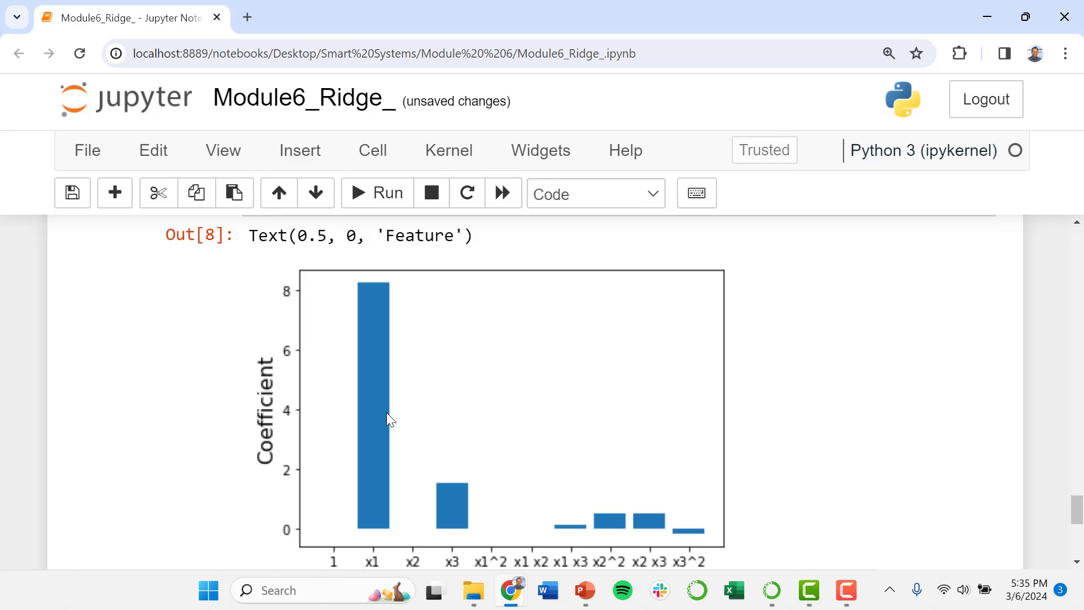
{"action": "mouse_move", "coordinate": [420, 462]}
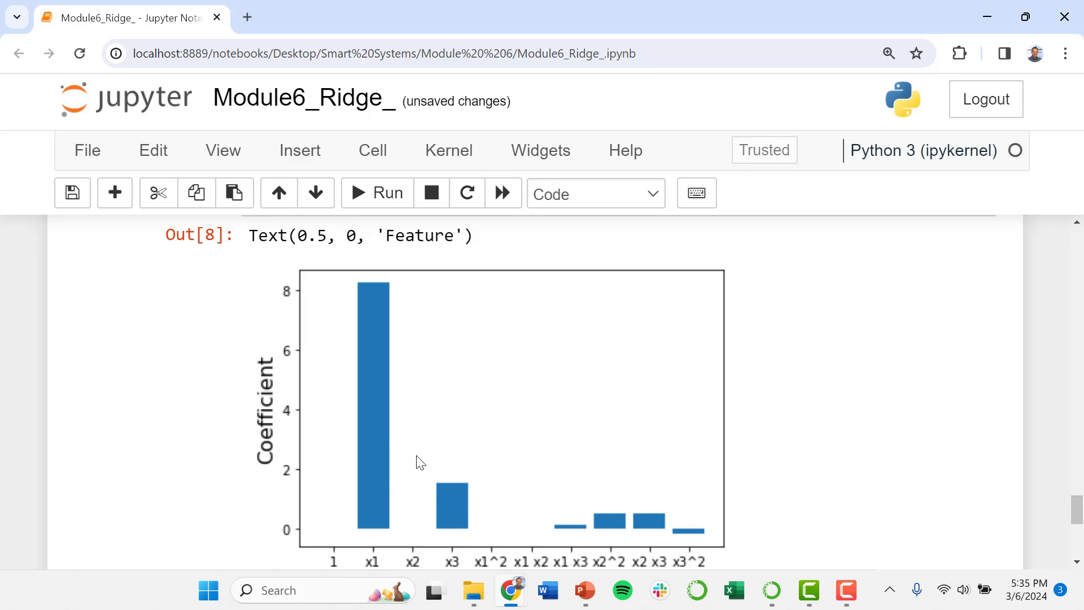
{"action": "mouse_move", "coordinate": [614, 530]}
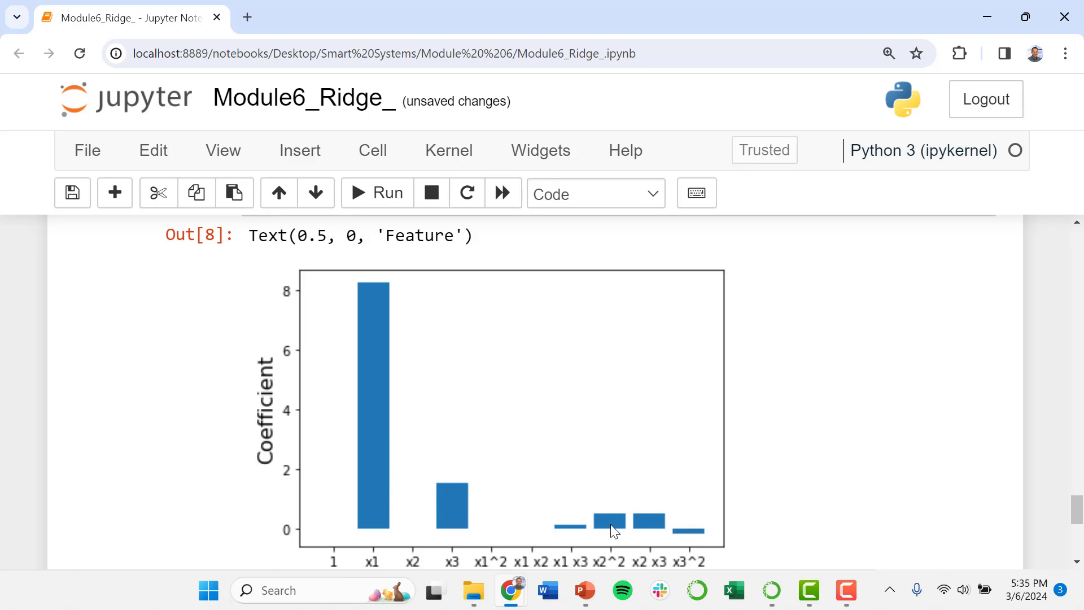
{"action": "mouse_move", "coordinate": [1051, 514]}
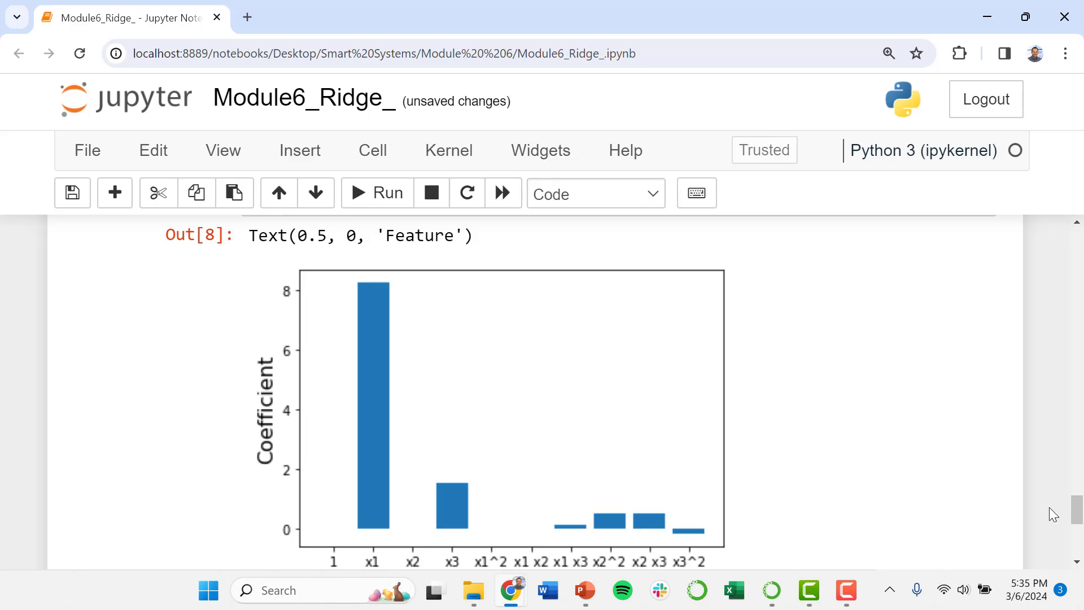
{"action": "scroll", "scroll_direction": "down", "scroll_amount": 3}
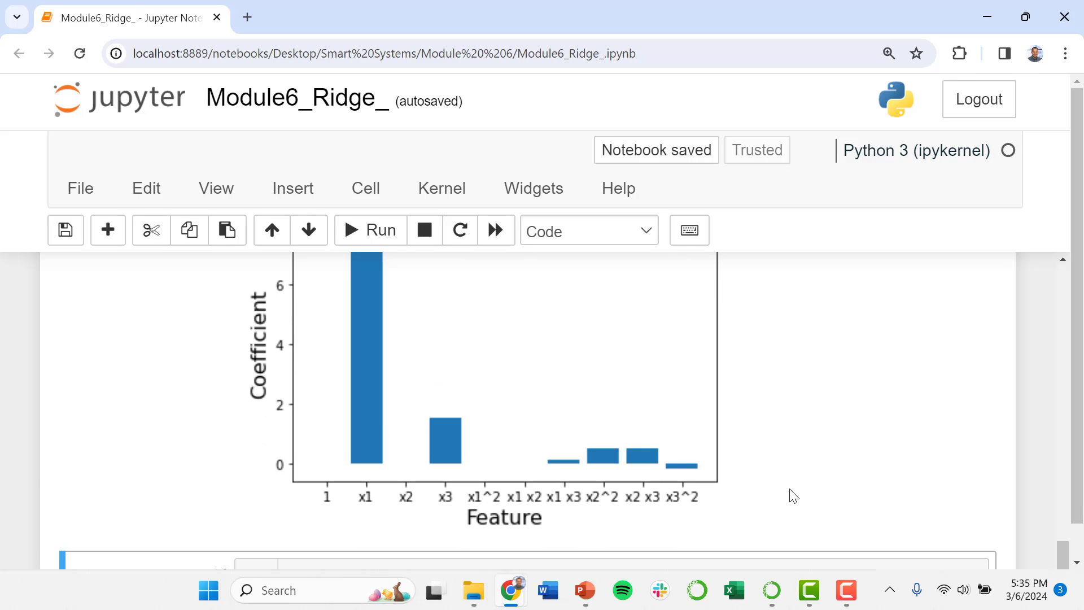
{"action": "scroll", "scroll_direction": "down", "scroll_amount": 3}
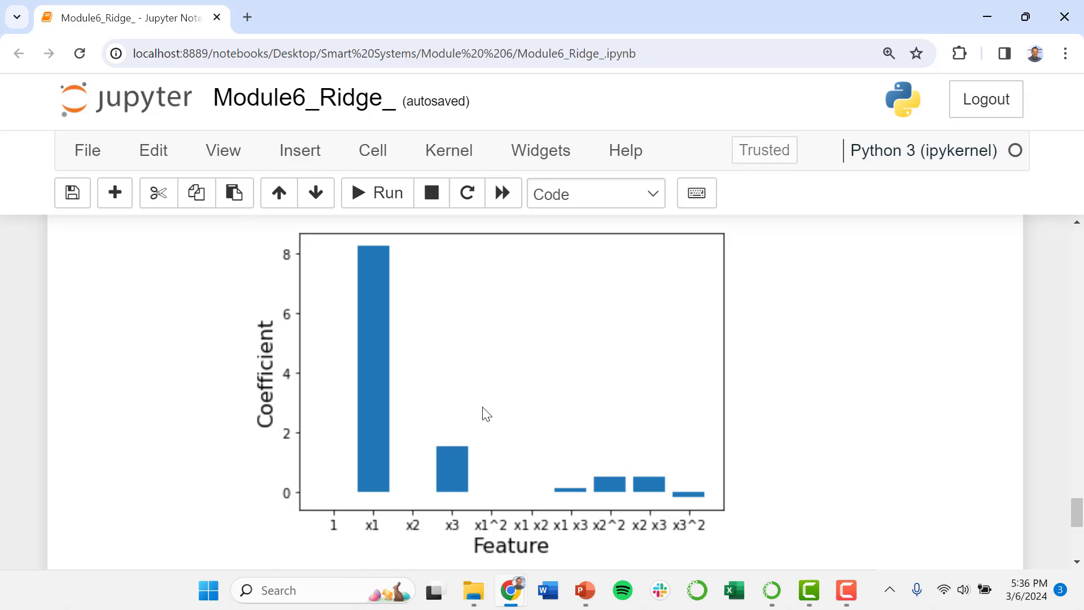
{"action": "mouse_move", "coordinate": [531, 496]}
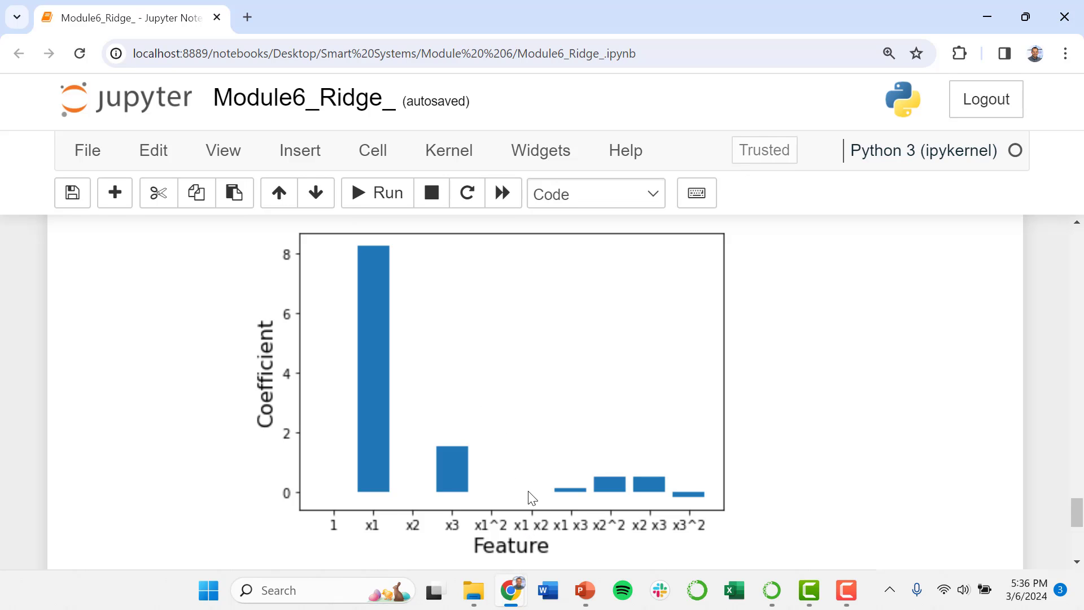
{"action": "mouse_move", "coordinate": [736, 504]}
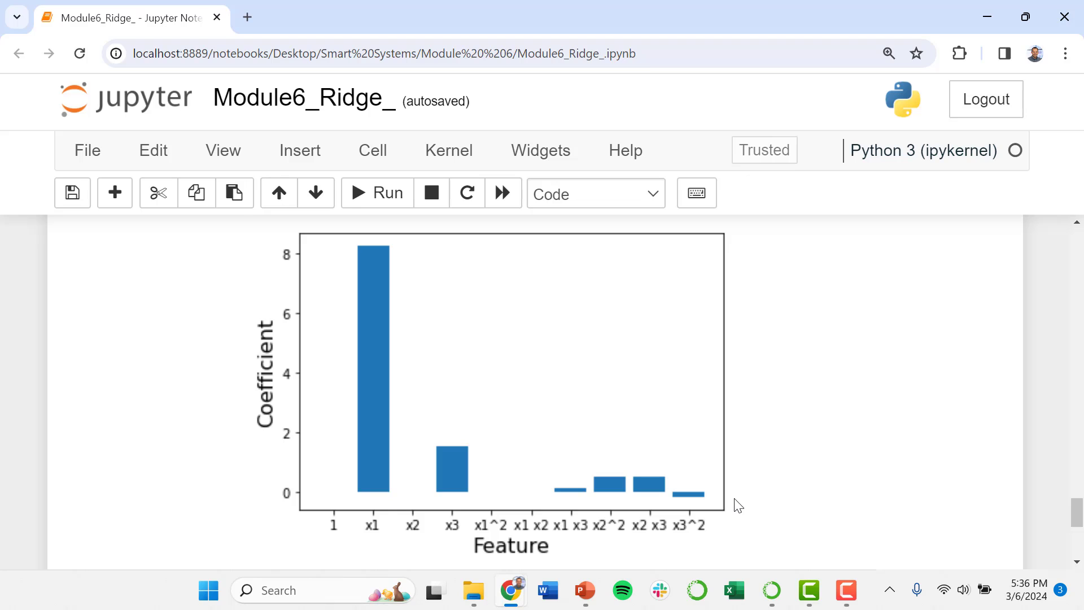
Step: Run model_1.coef_ to print the ten-feature coefficient array, x1 largest at about 8.25
{"action": "scroll", "scroll_direction": "down", "scroll_amount": 3}
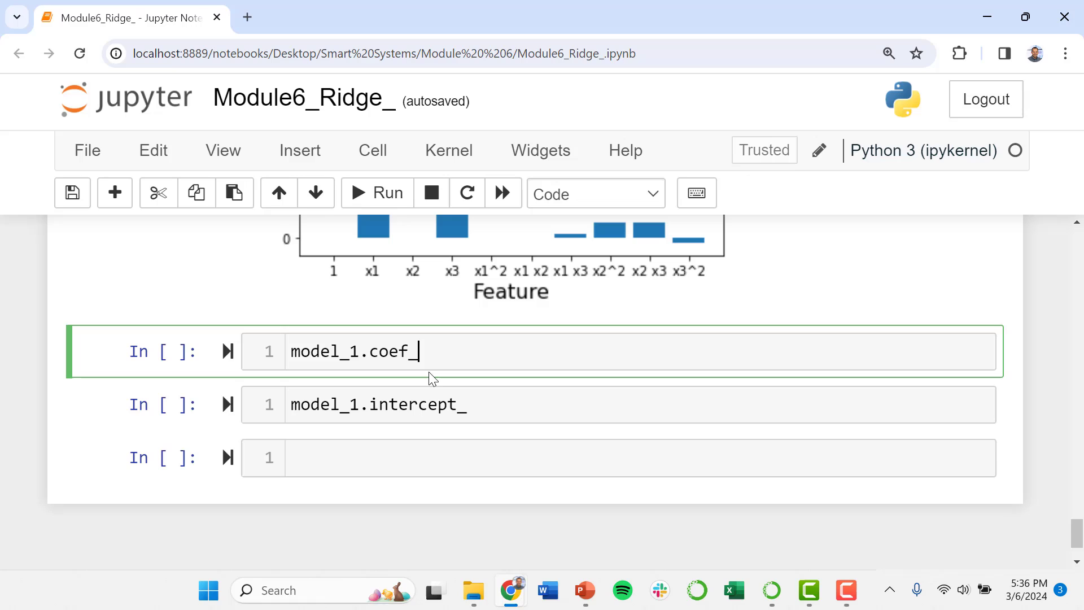
{"action": "mouse_move", "coordinate": [409, 532]}
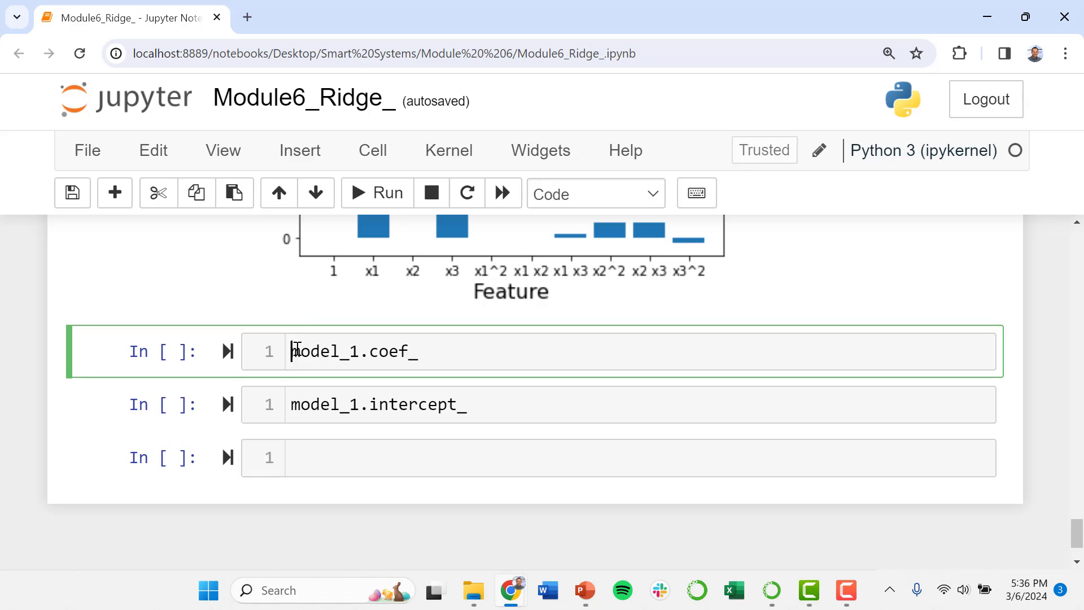
{"action": "left_click", "coordinate": [377, 193]}
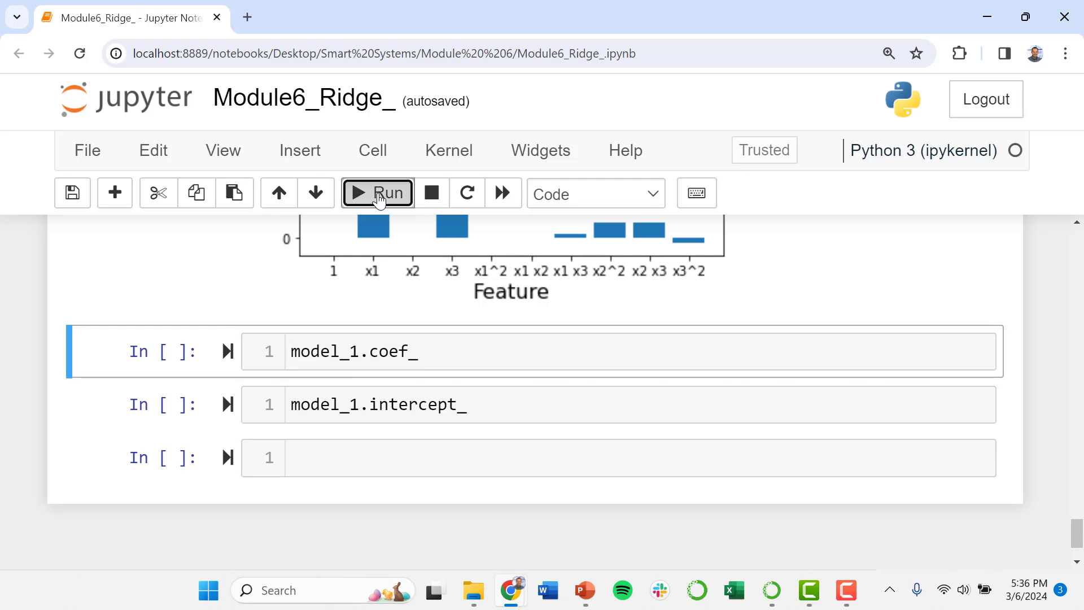
{"action": "left_click", "coordinate": [377, 193]}
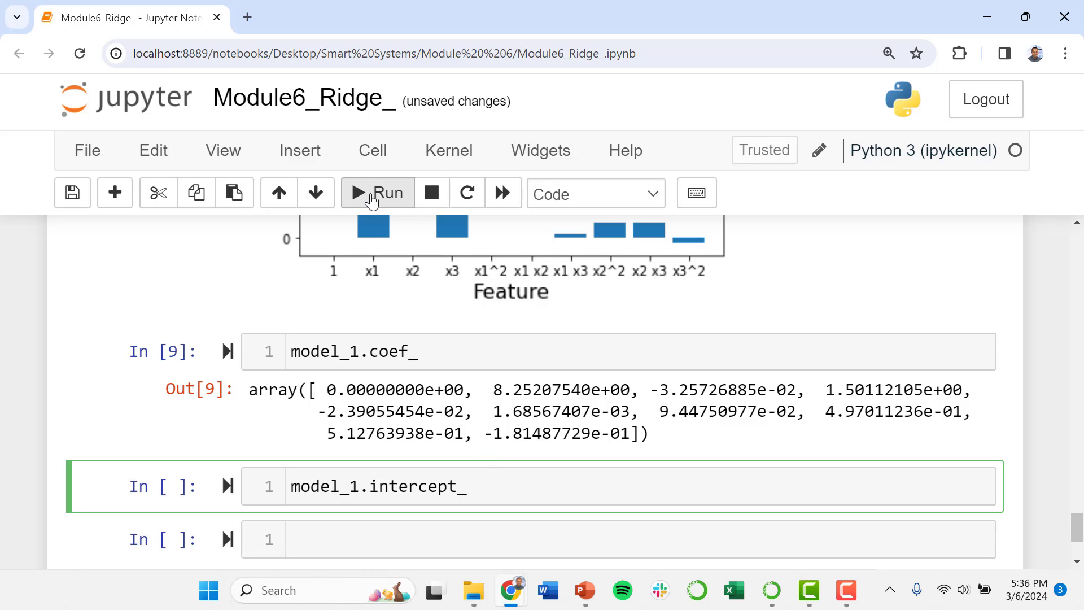
{"action": "left_click", "coordinate": [377, 193]}
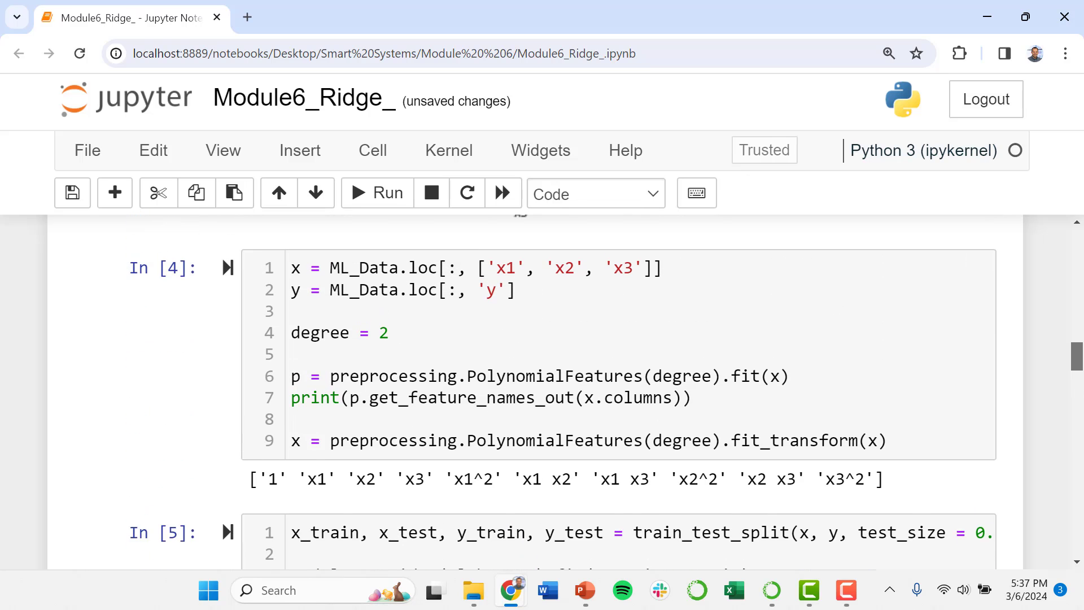
{"action": "scroll", "scroll_direction": "down", "scroll_amount": 3}
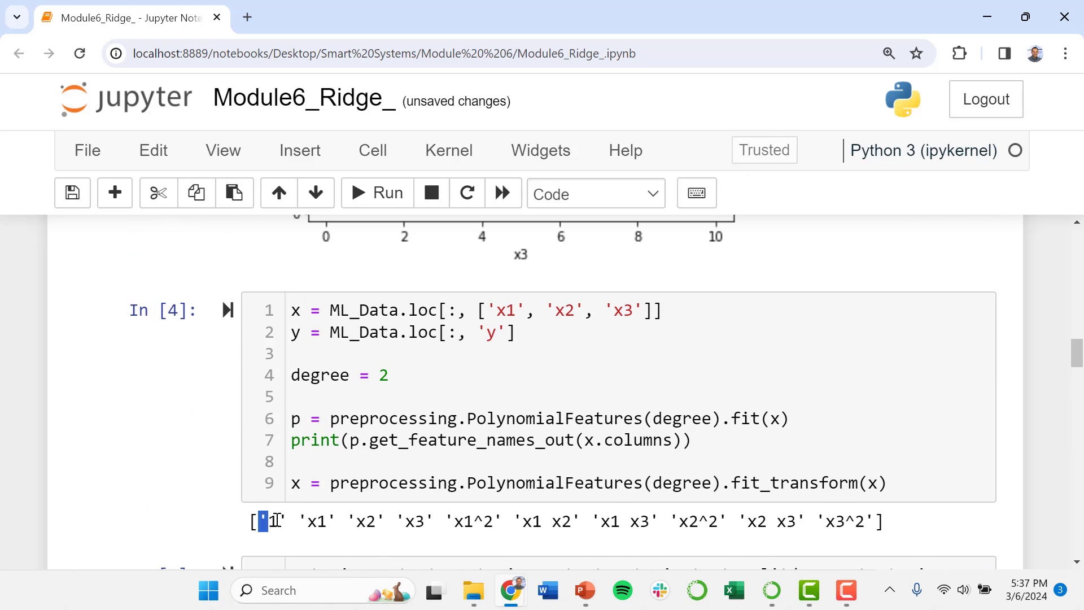